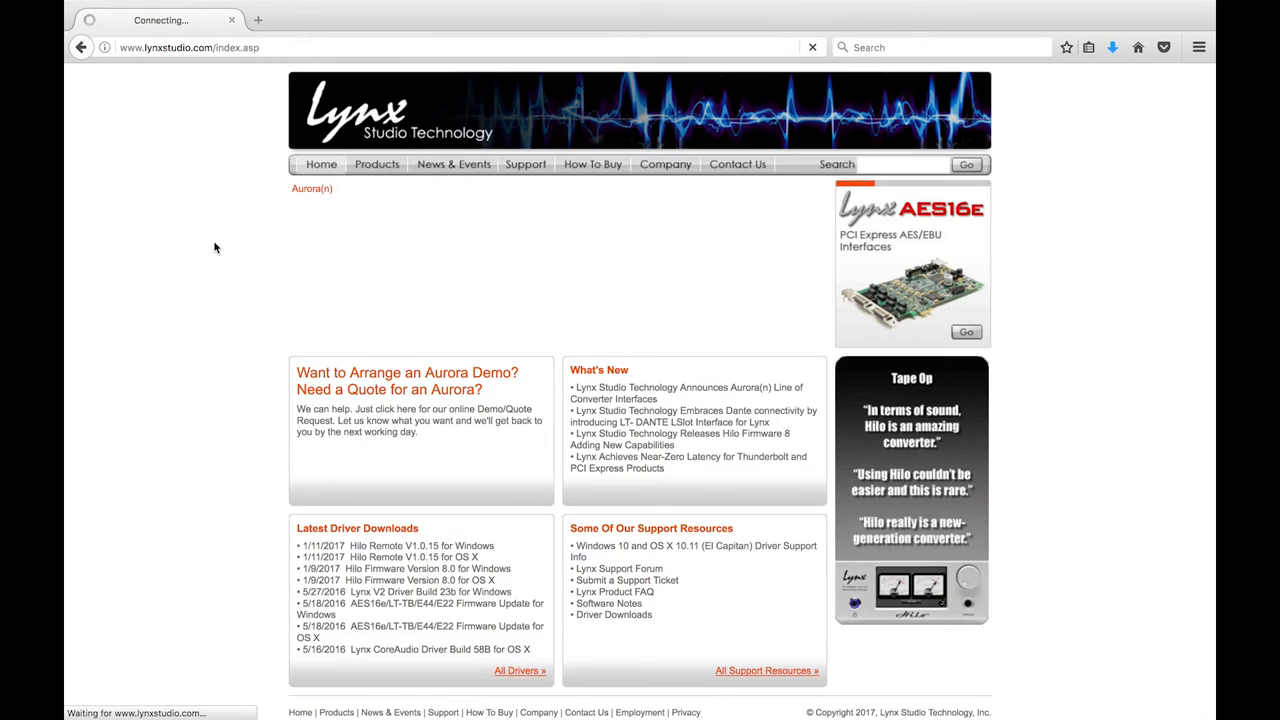
# Step: Go to Products > PCI Express Cards > AES16e driver downloads and scroll to the OS X firmware update
pyautogui.click(377, 164)
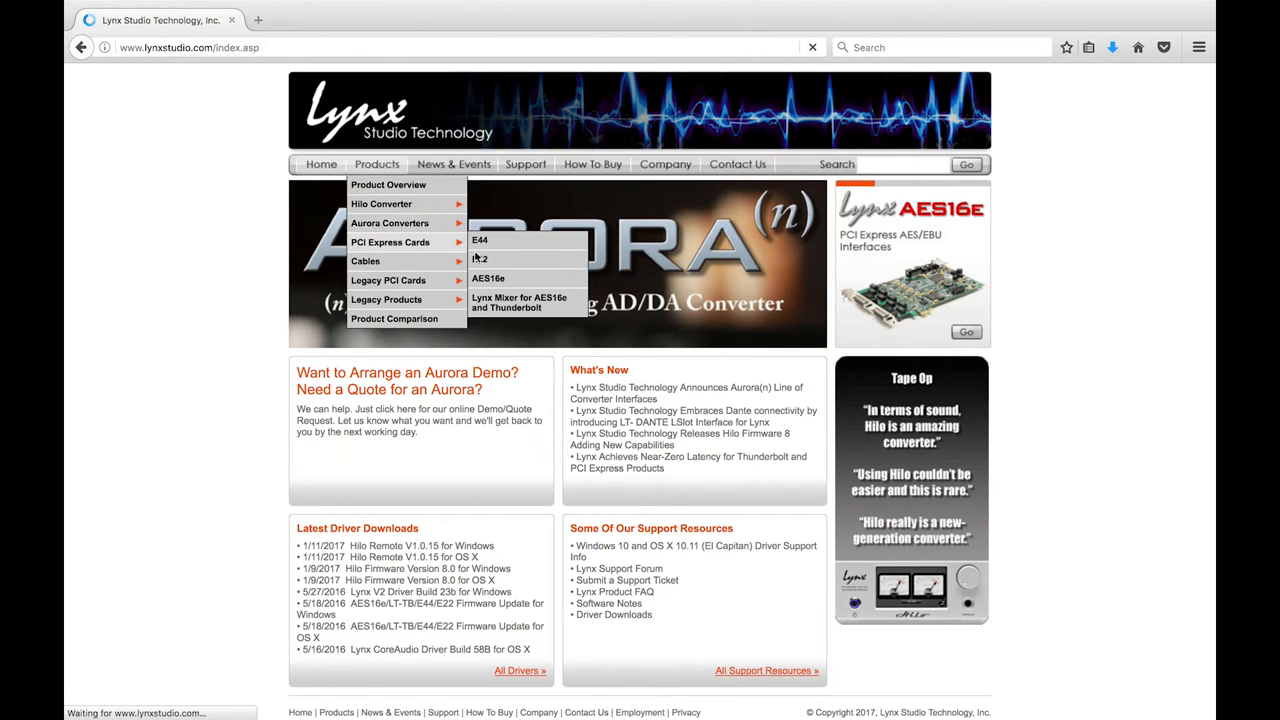
pyautogui.click(488, 278)
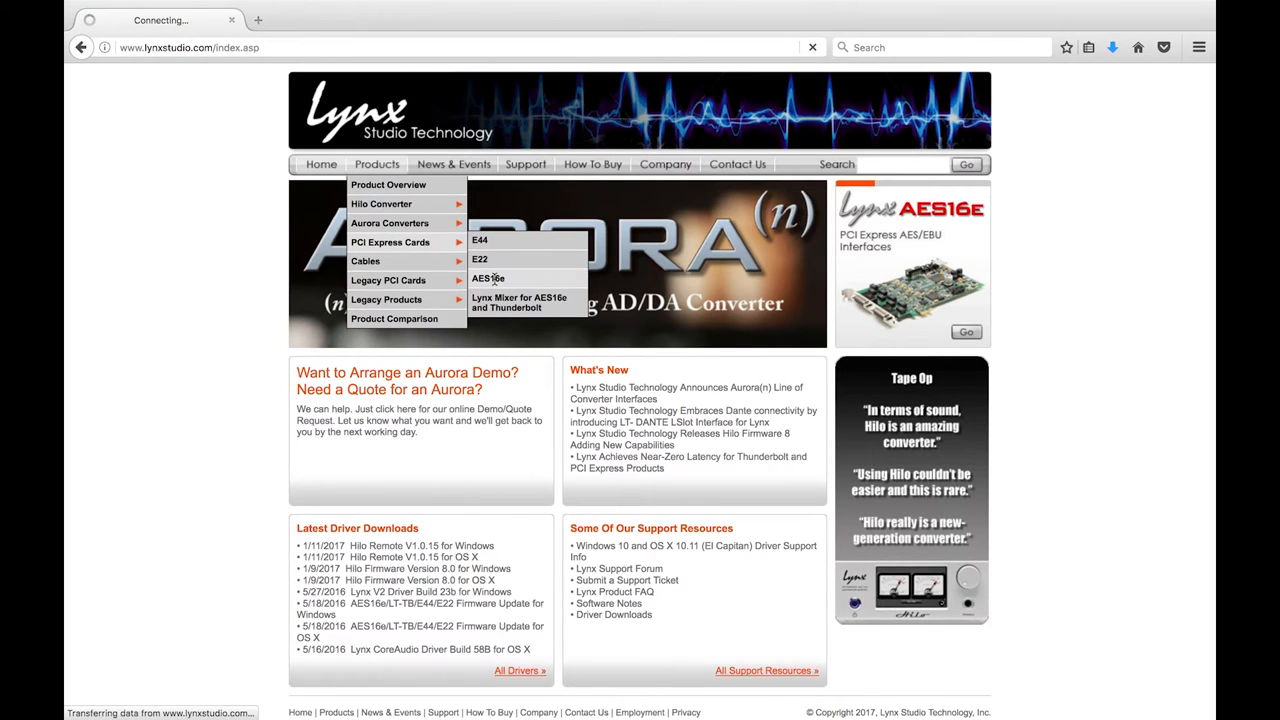
pyautogui.click(488, 278)
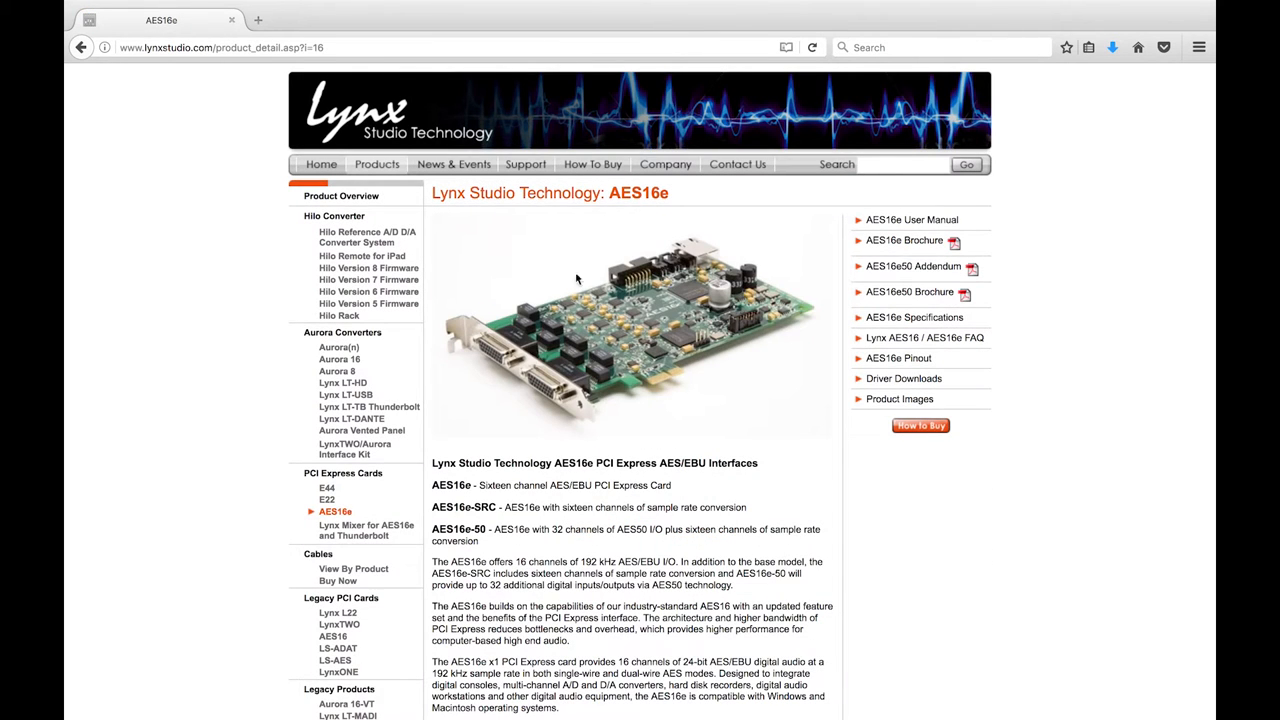
pyautogui.moveTo(903, 378)
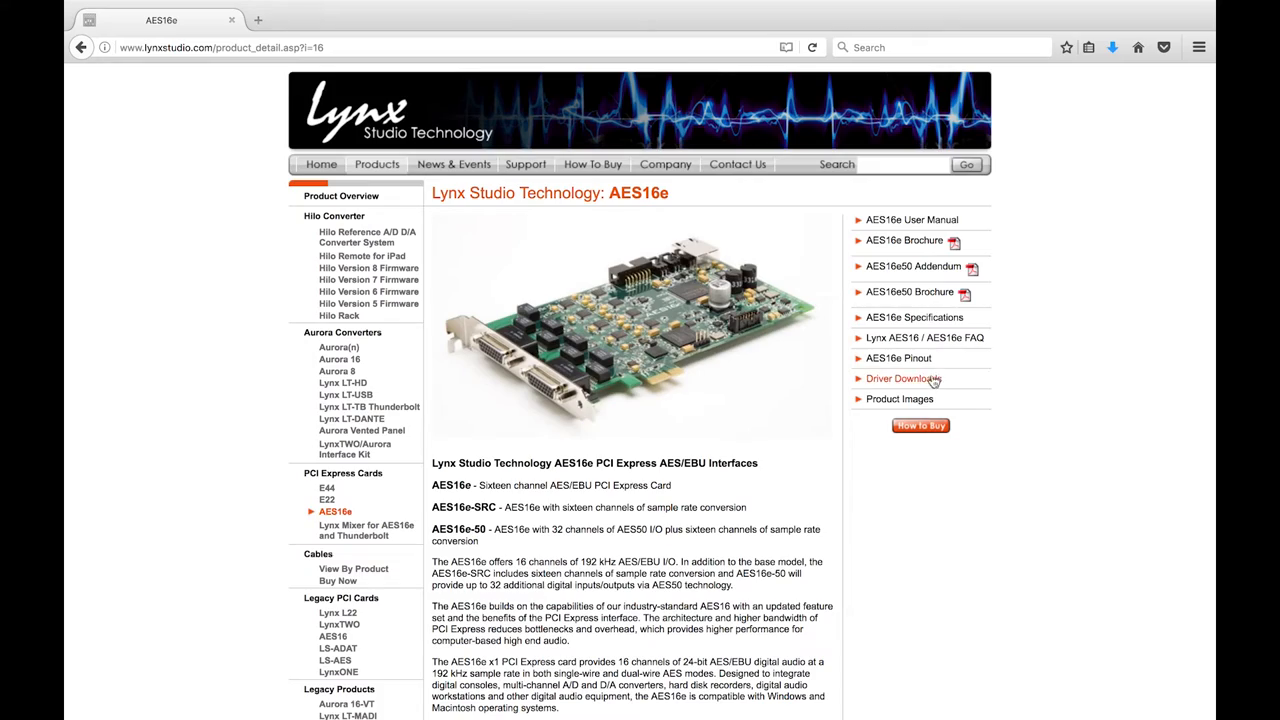
pyautogui.click(904, 378)
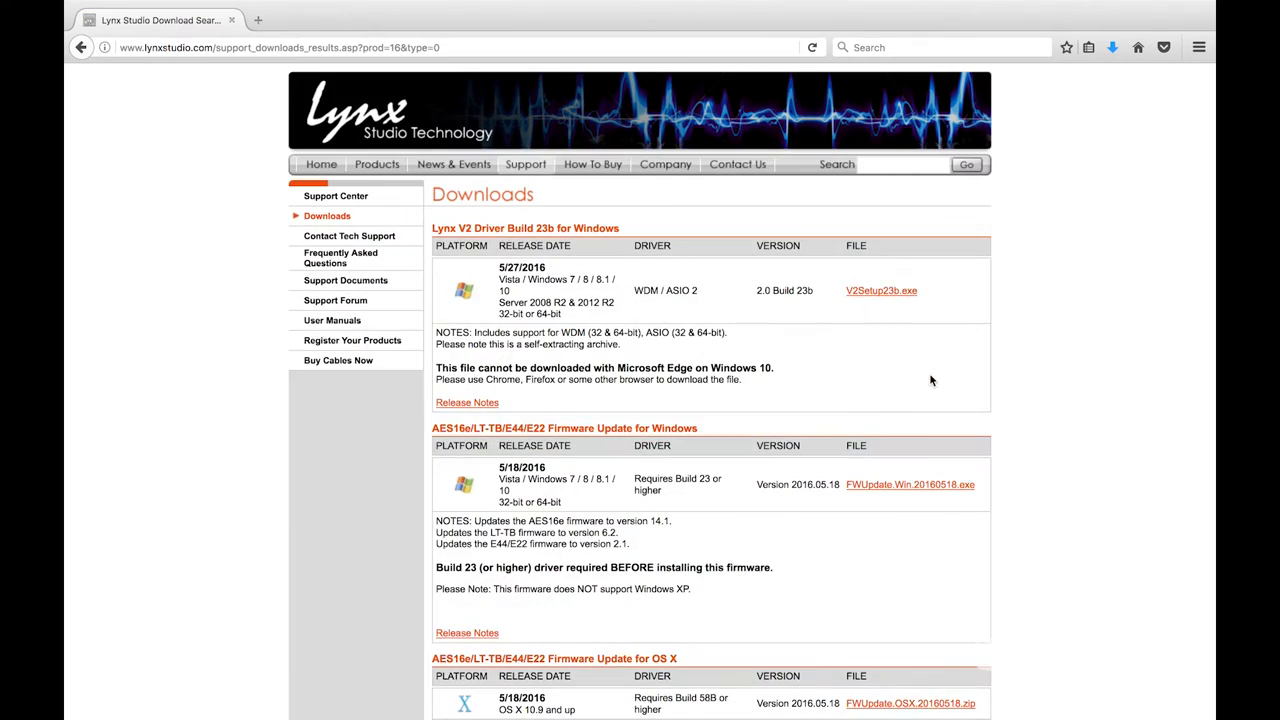
pyautogui.scroll(-3)
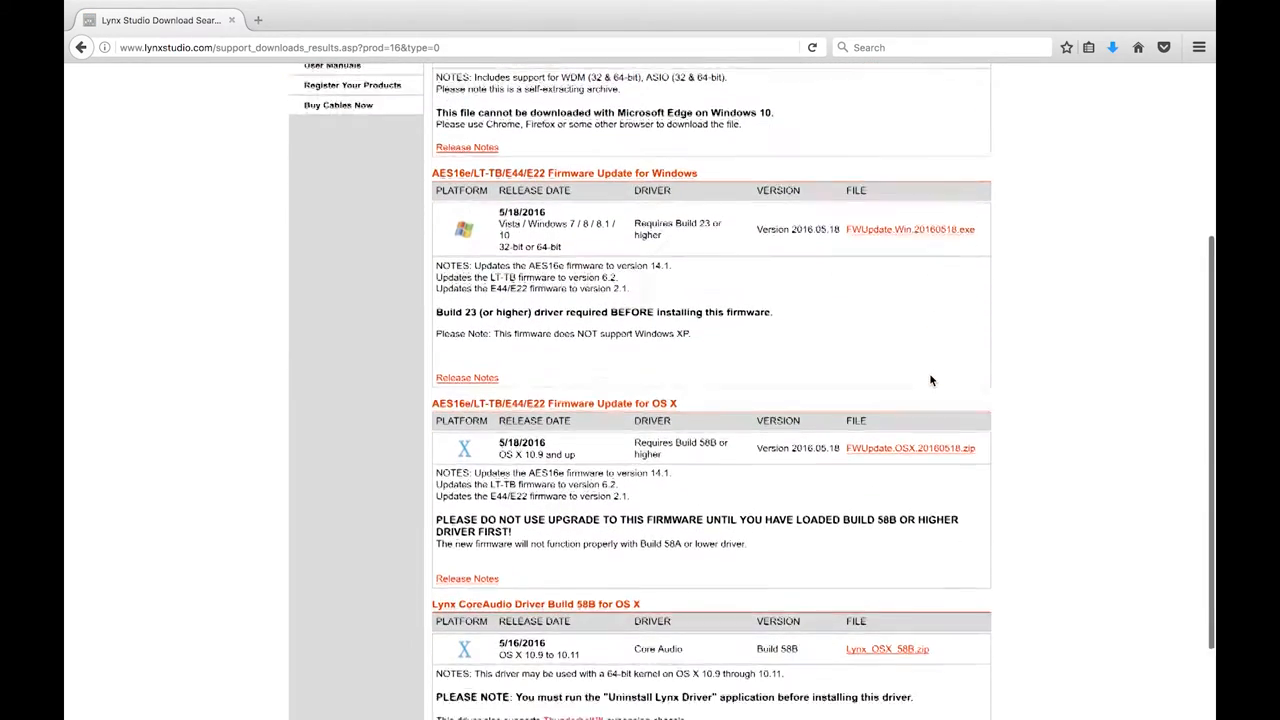
pyautogui.scroll(-3)
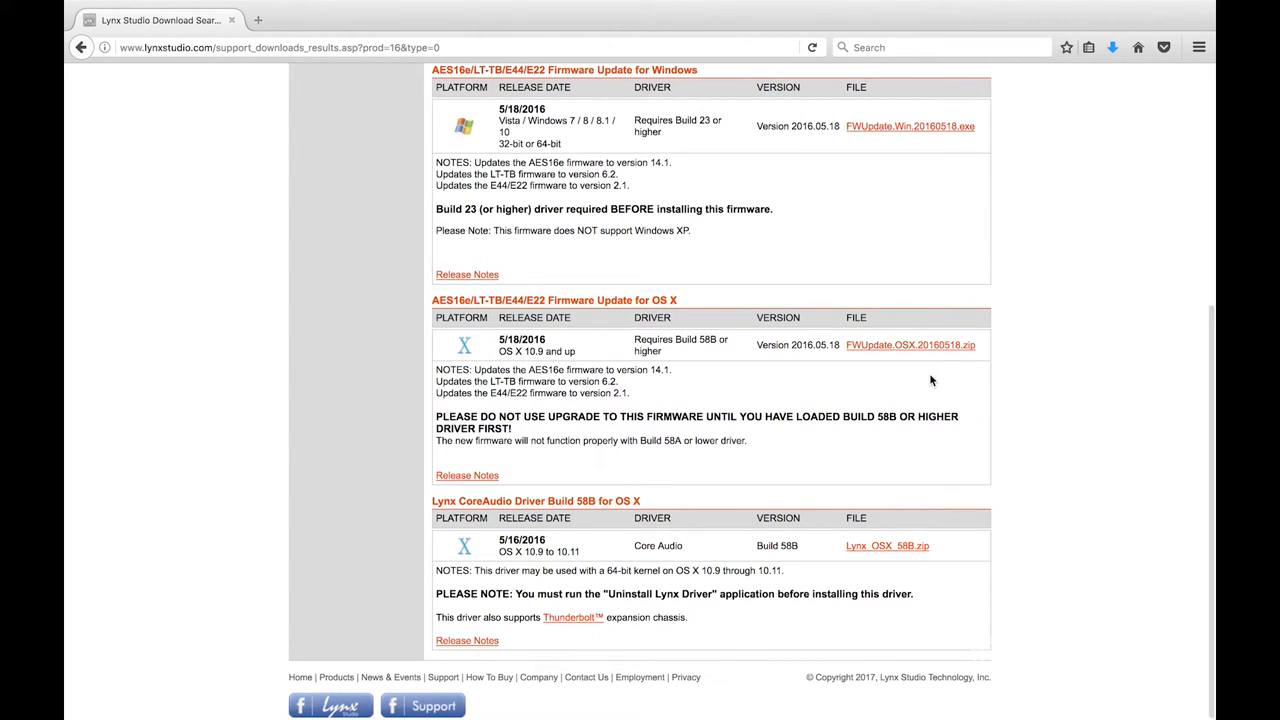
pyautogui.moveTo(910, 345)
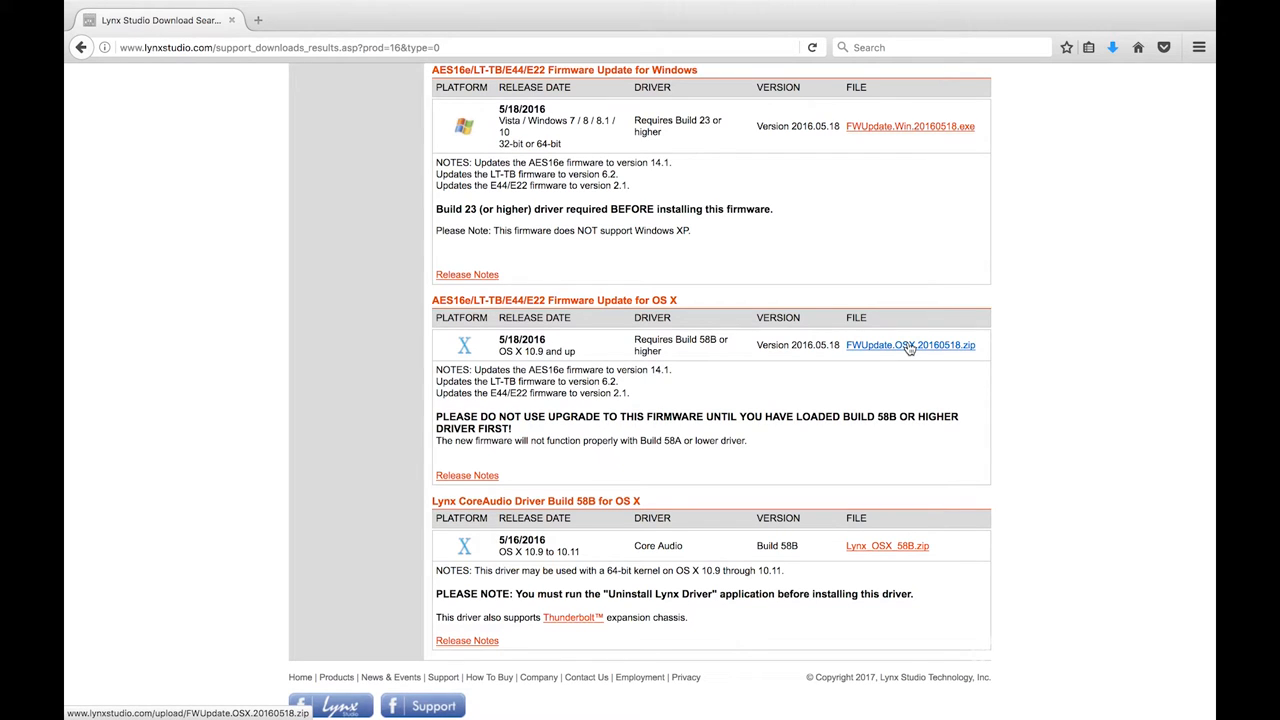
# Step: Download FWUpdate.OSX.20160518.zip and open it with Archive Utility
pyautogui.click(909, 345)
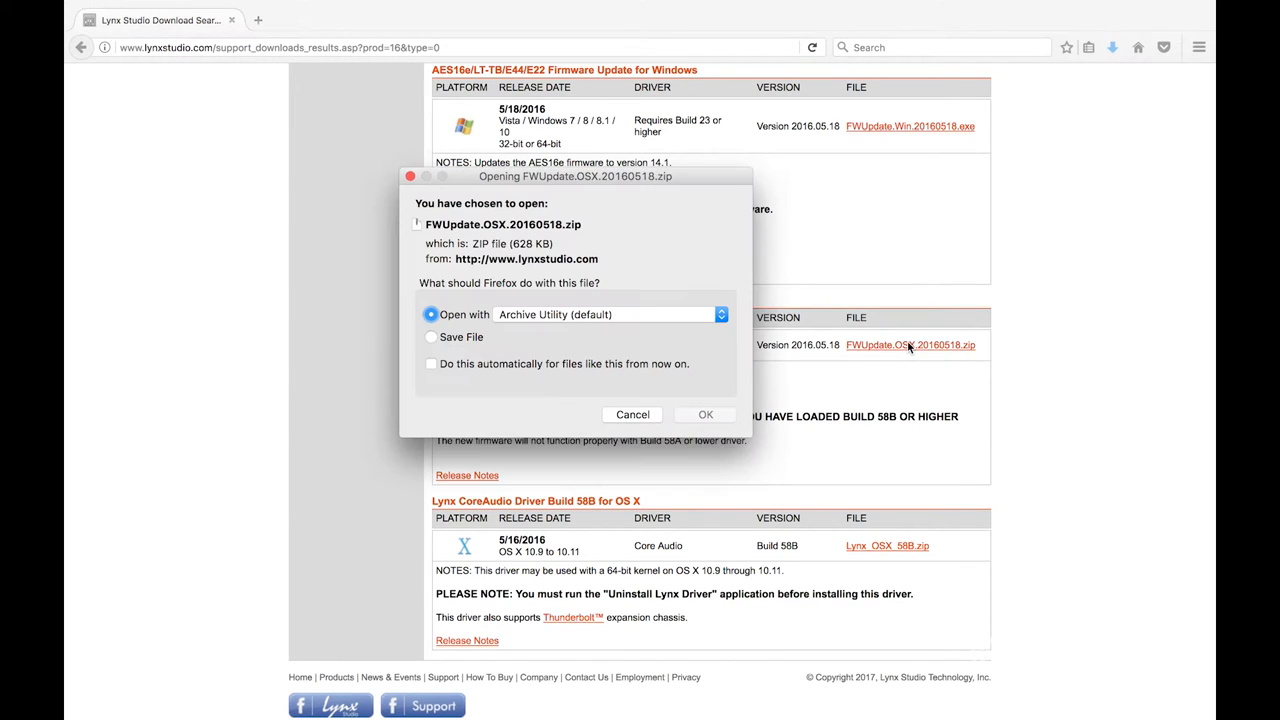
pyautogui.moveTo(705, 414)
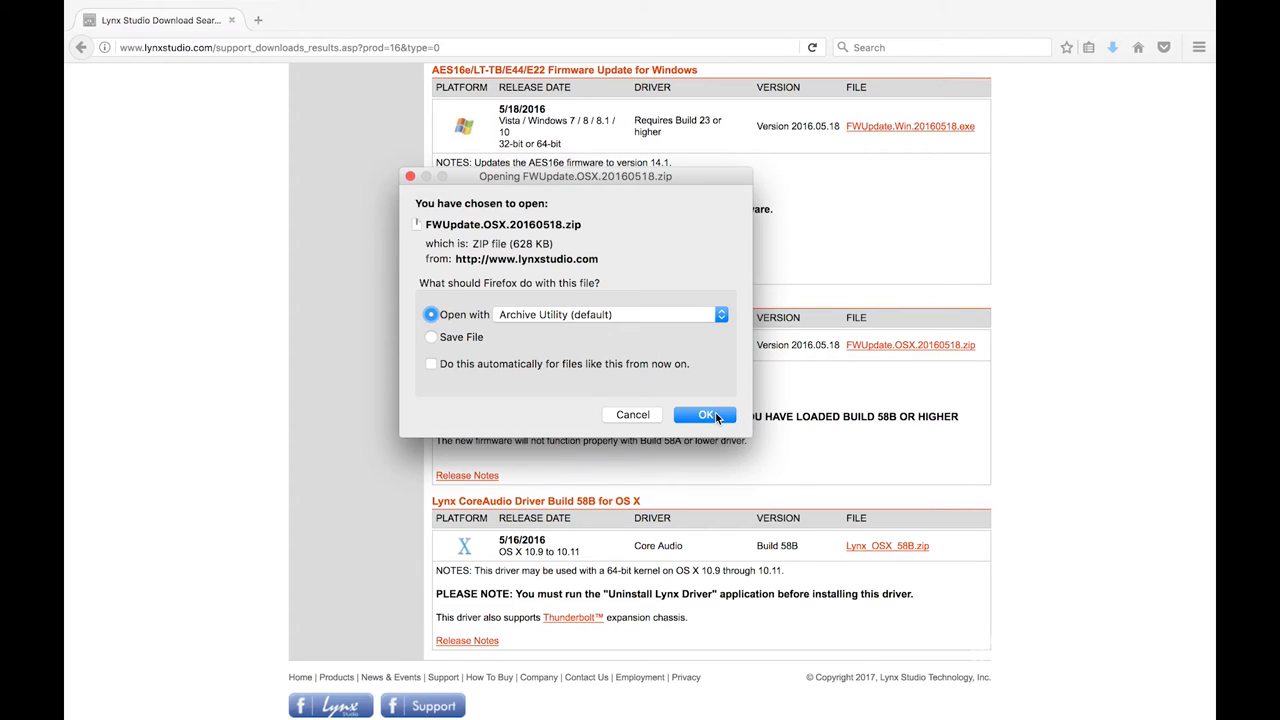
pyautogui.click(706, 414)
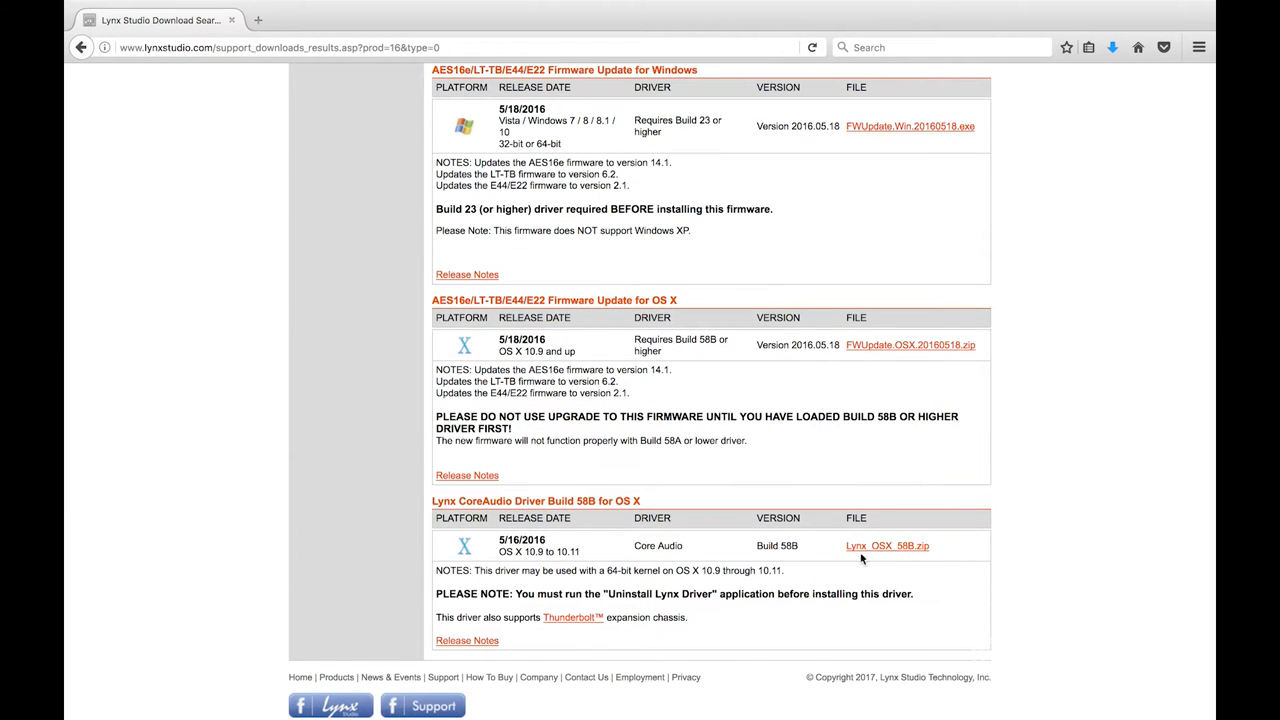
pyautogui.moveTo(887, 545)
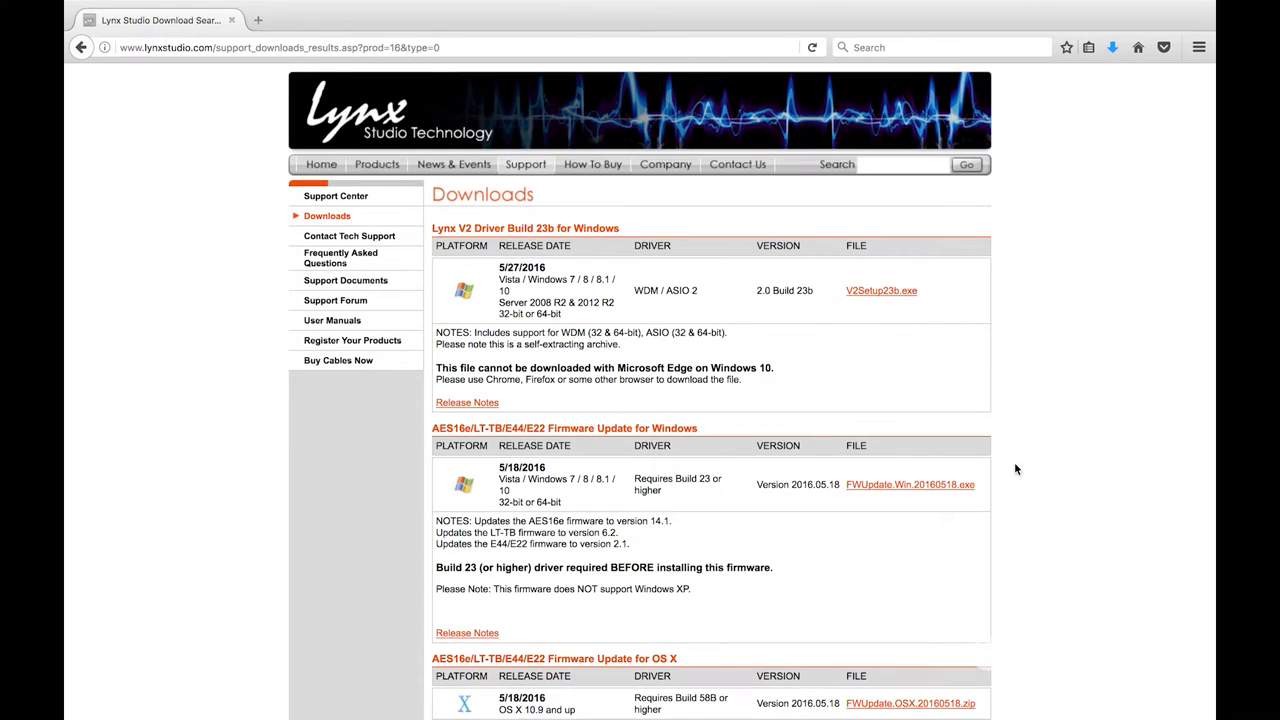
# Step: Go to Products > PCI Express Cards > 'Lynx Mixer for AES16e and Thunderbolt'
pyautogui.click(376, 164)
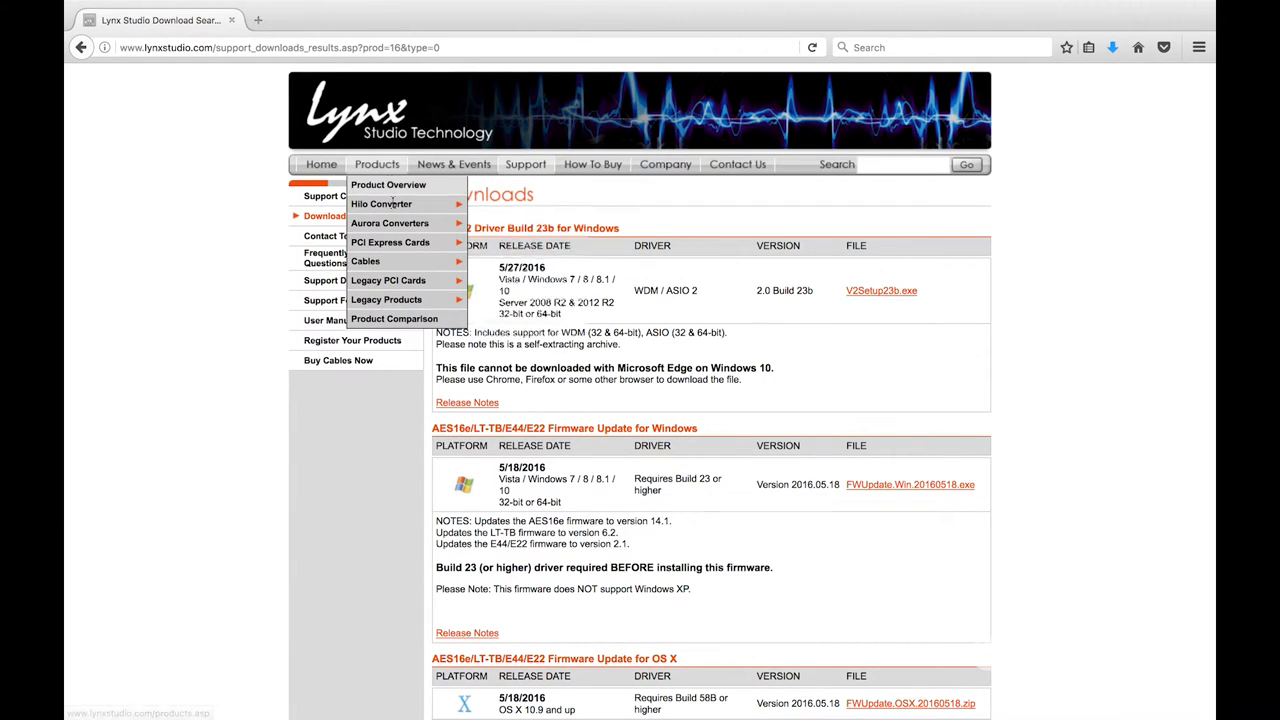
pyautogui.moveTo(390, 242)
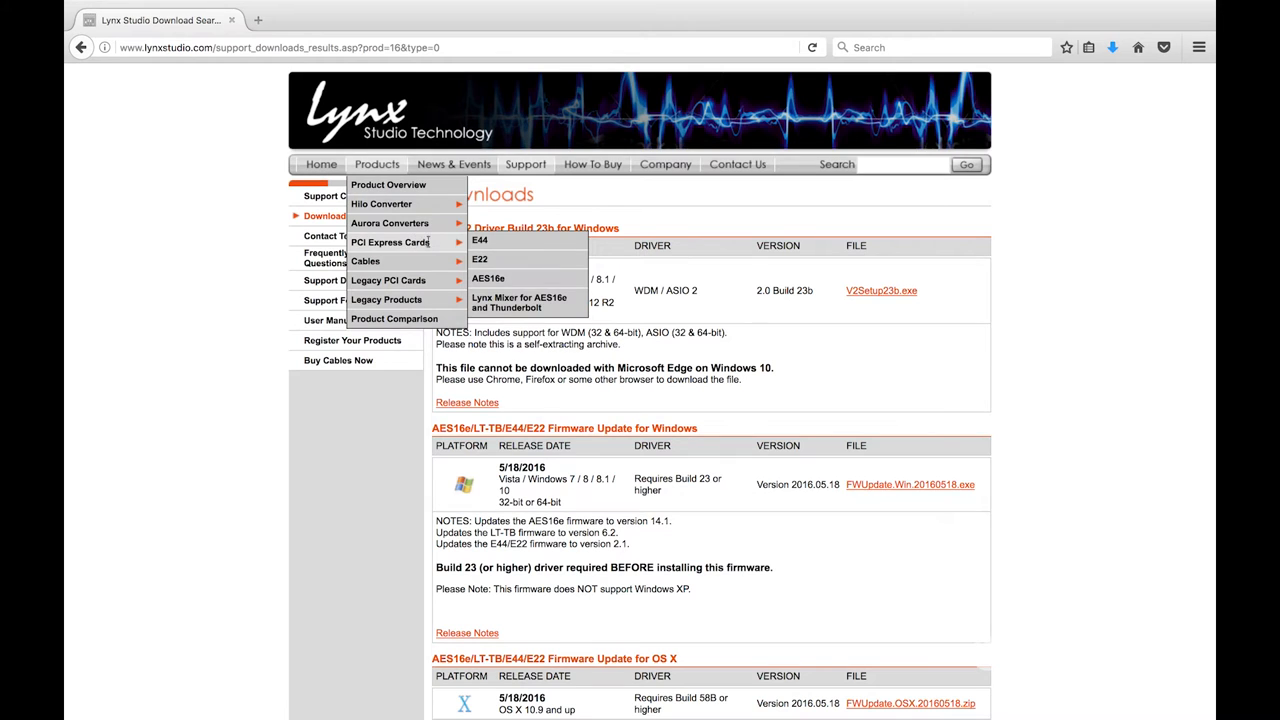
pyautogui.click(518, 302)
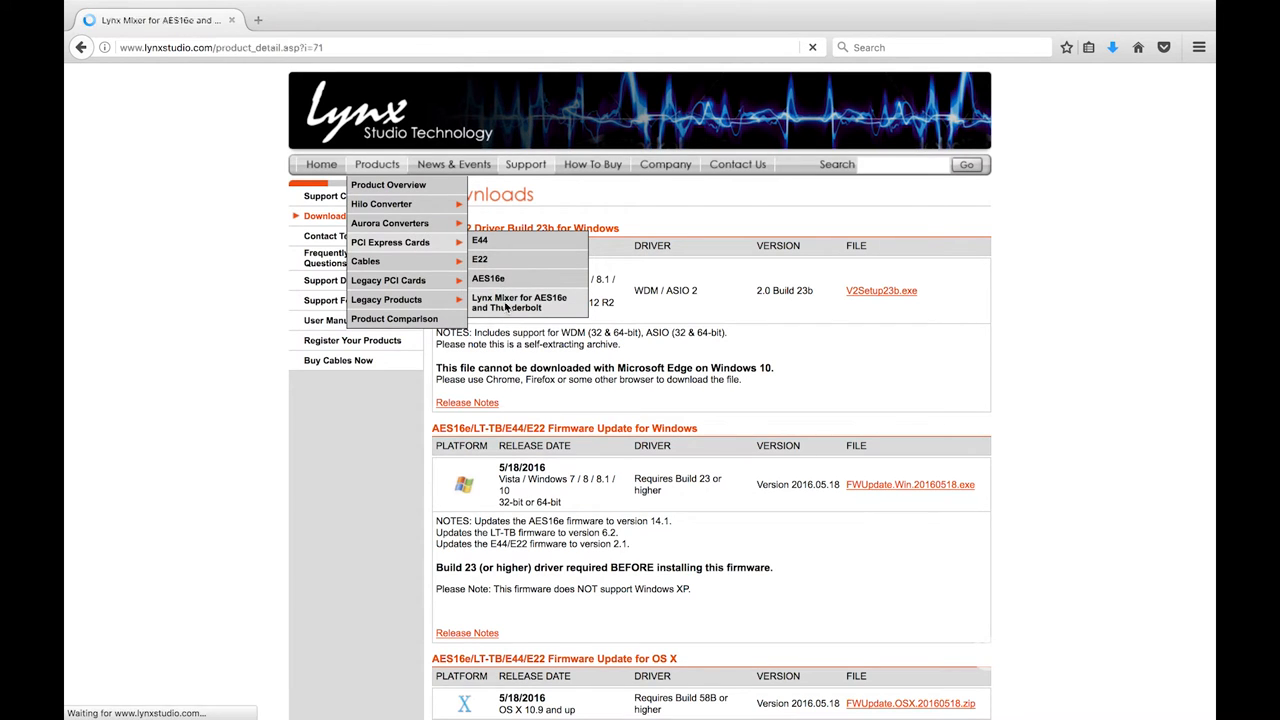
pyautogui.click(518, 302)
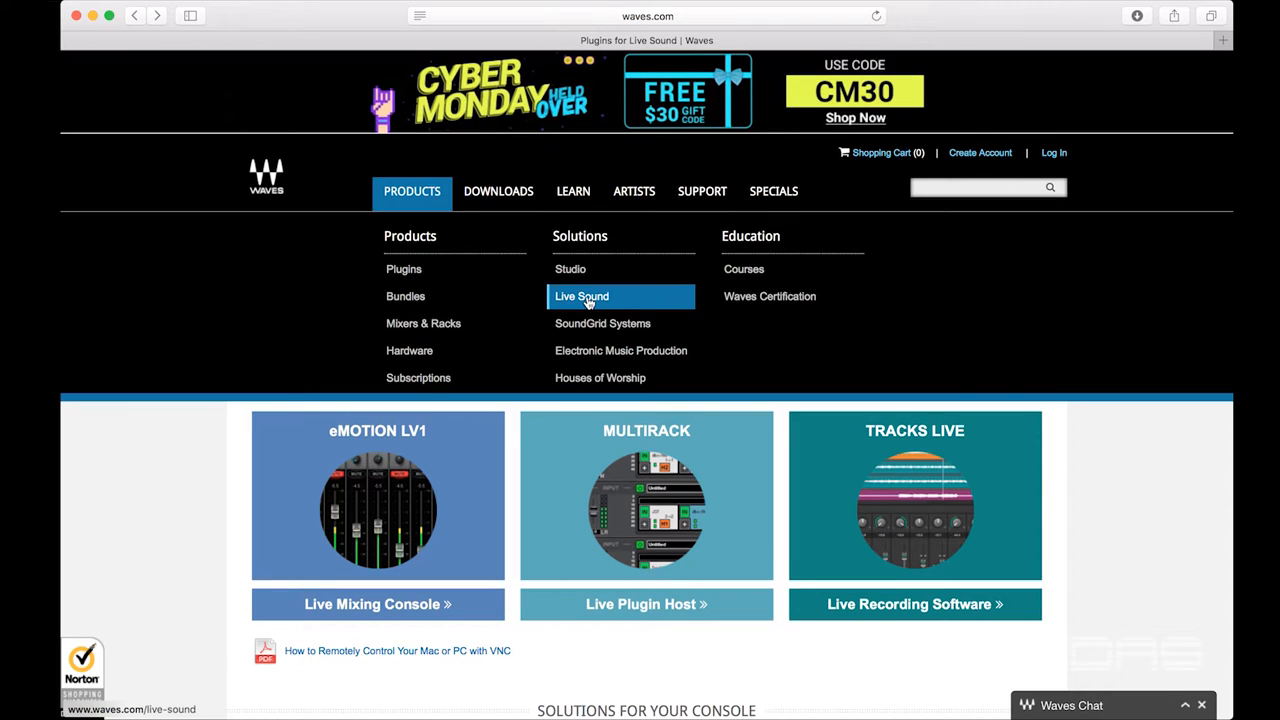
# Step: Go from Live Sound to the Tracks Live product page and its free download link
pyautogui.click(581, 296)
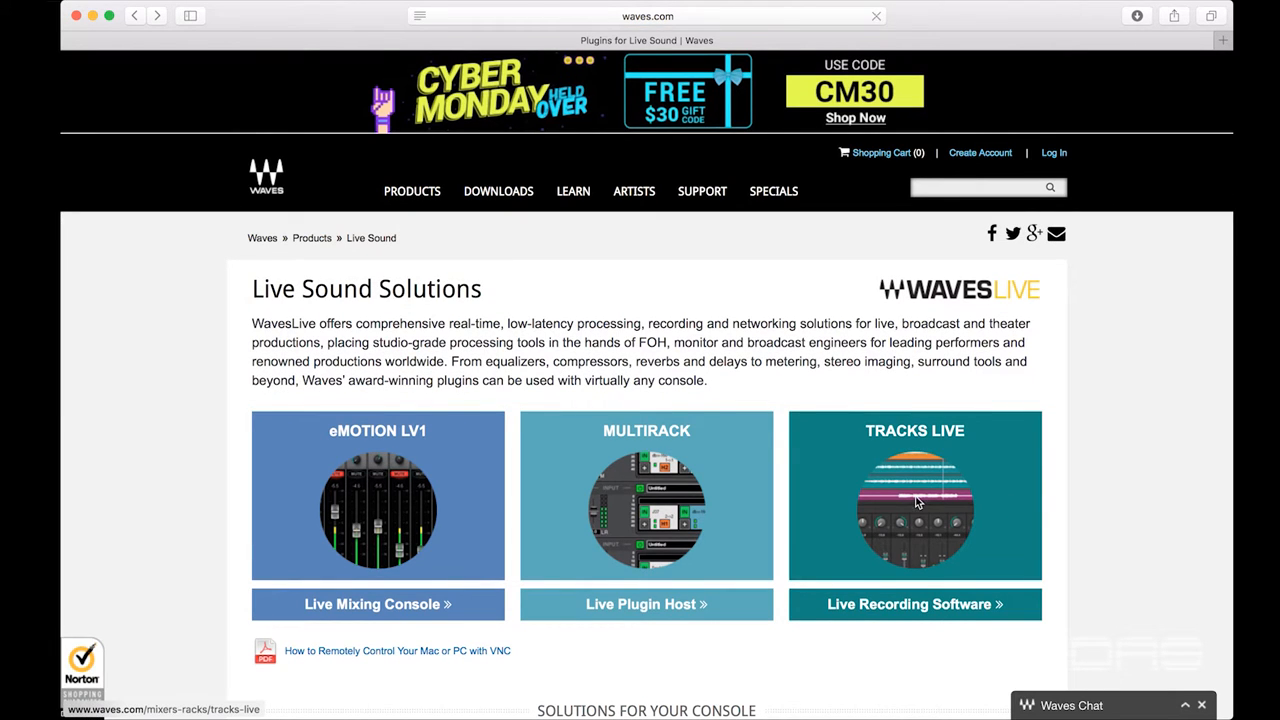
pyautogui.click(914, 495)
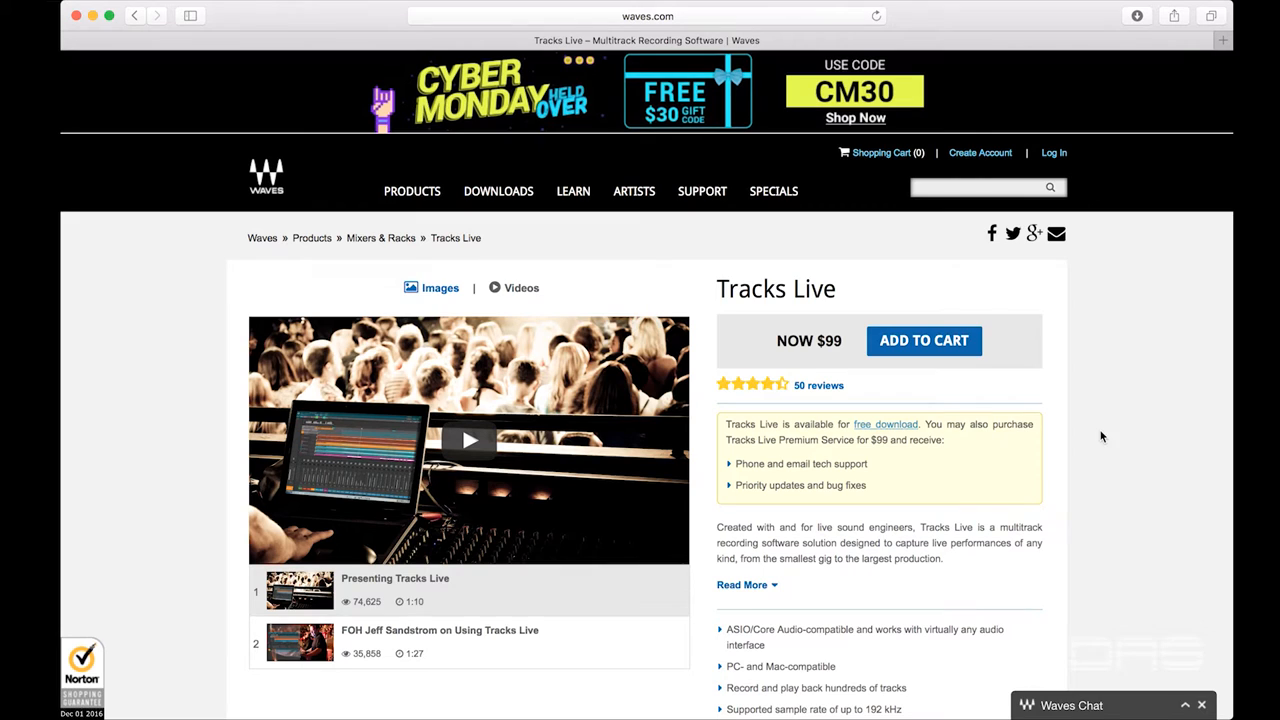
pyautogui.moveTo(886, 424)
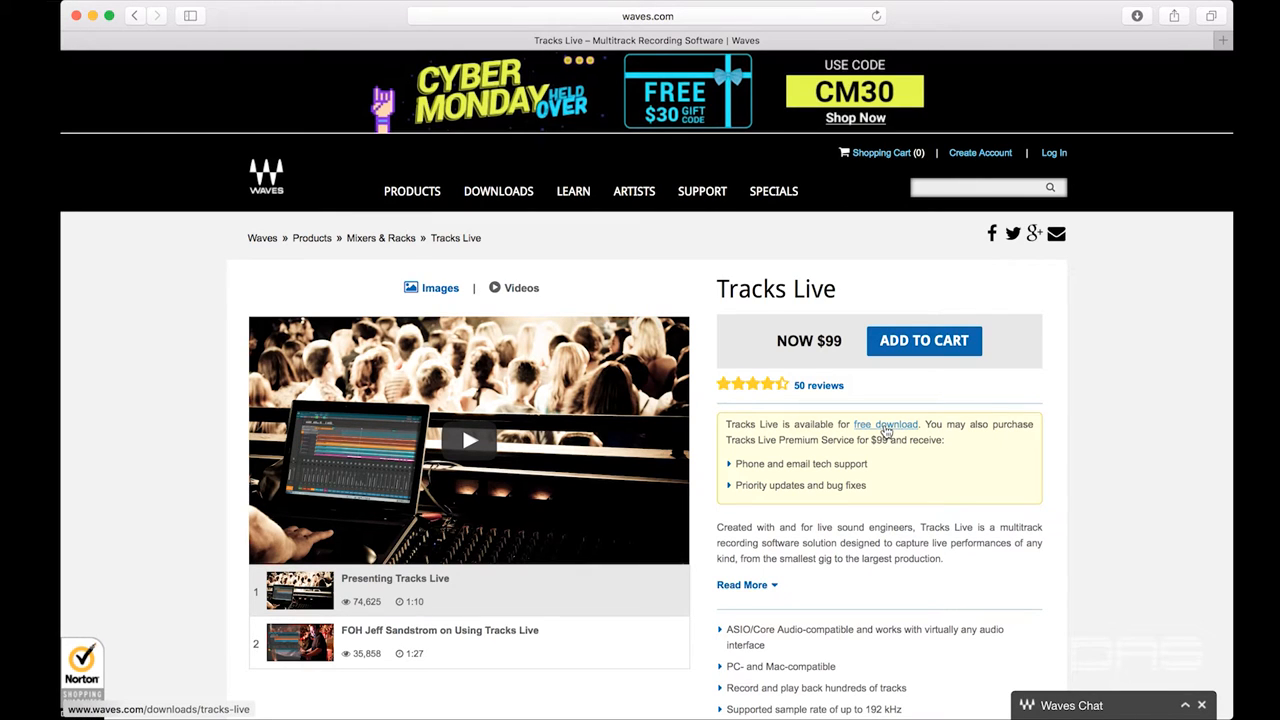
pyautogui.click(885, 424)
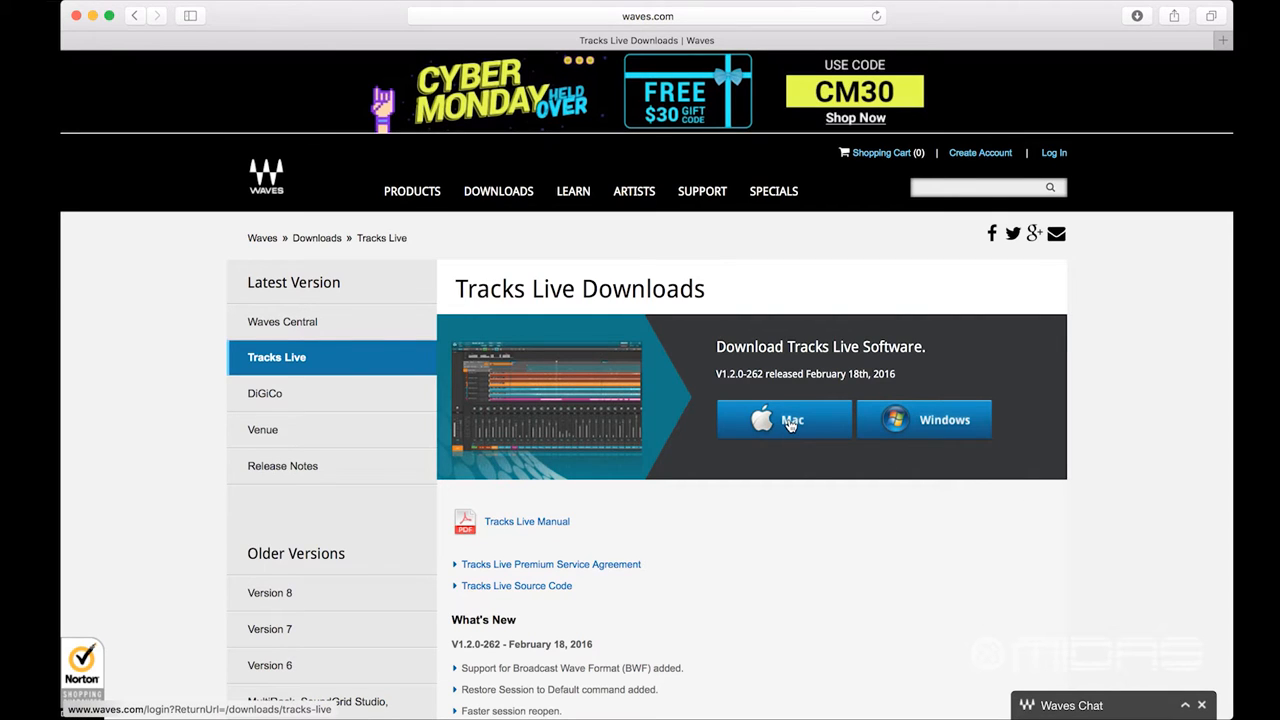
# Step: Download the Tracks Live 1.2.0-262 installer for Mac
pyautogui.click(784, 419)
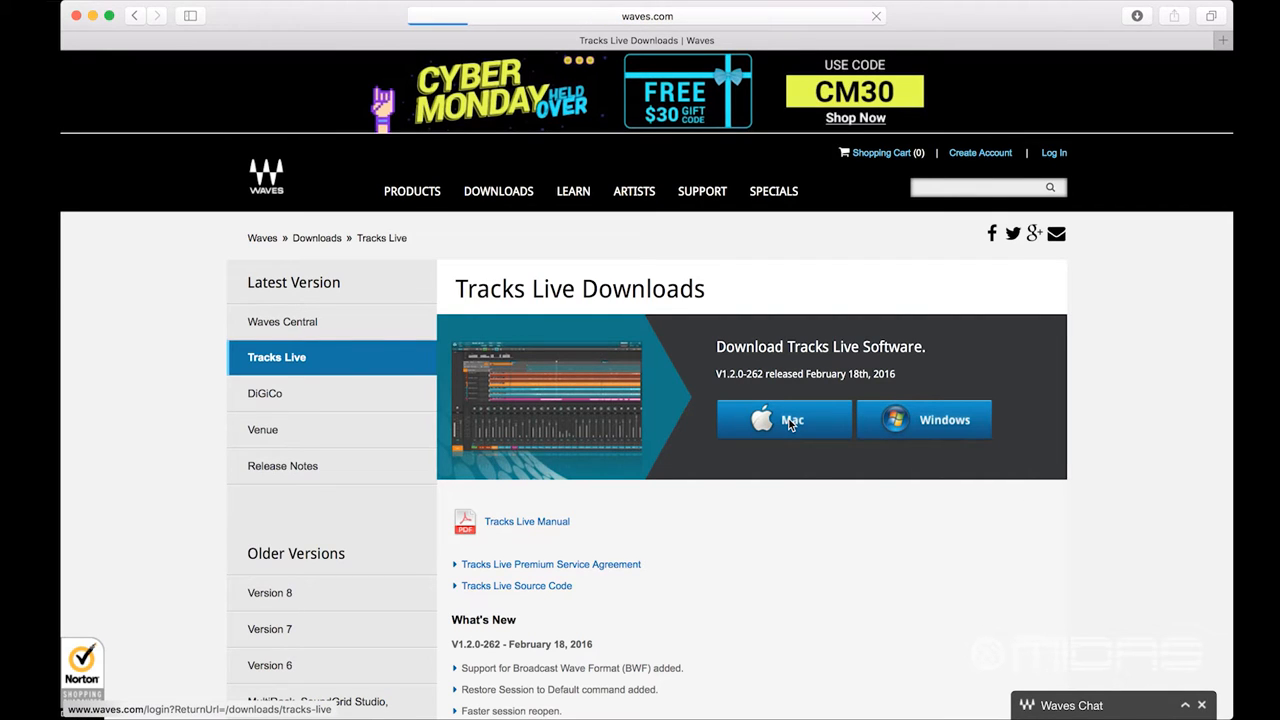
pyautogui.click(1053, 152)
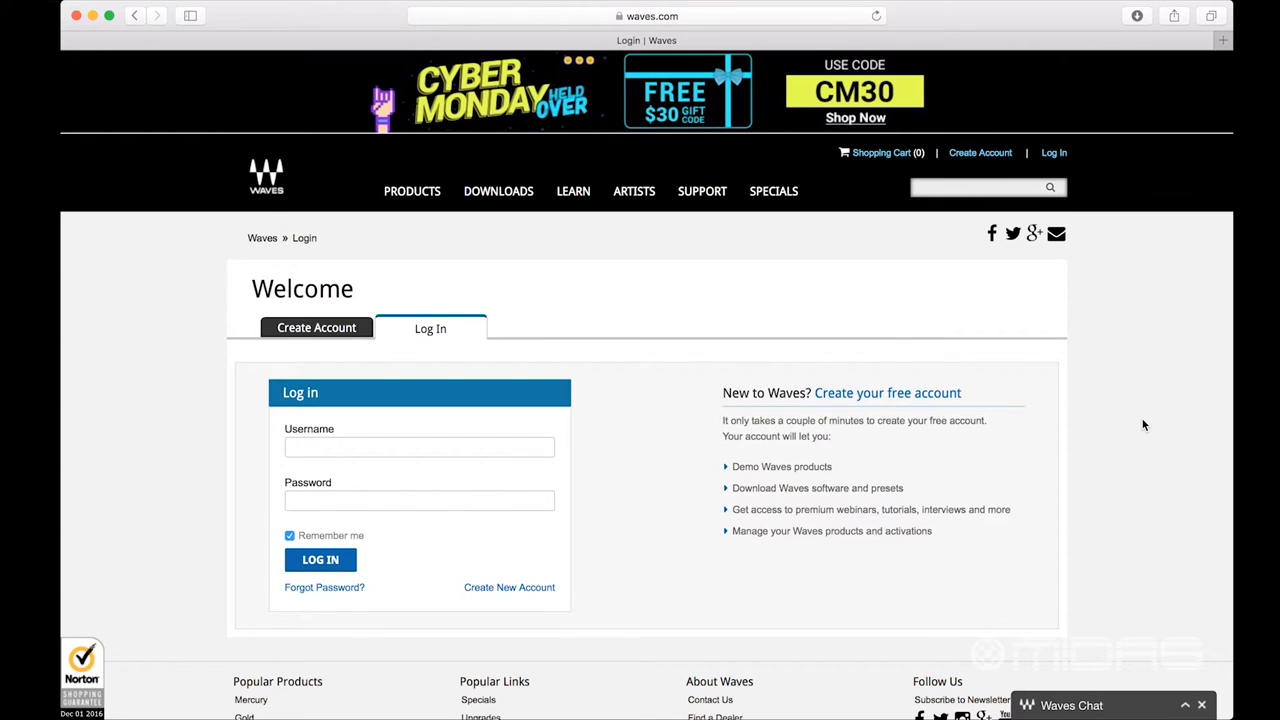
pyautogui.click(418, 446)
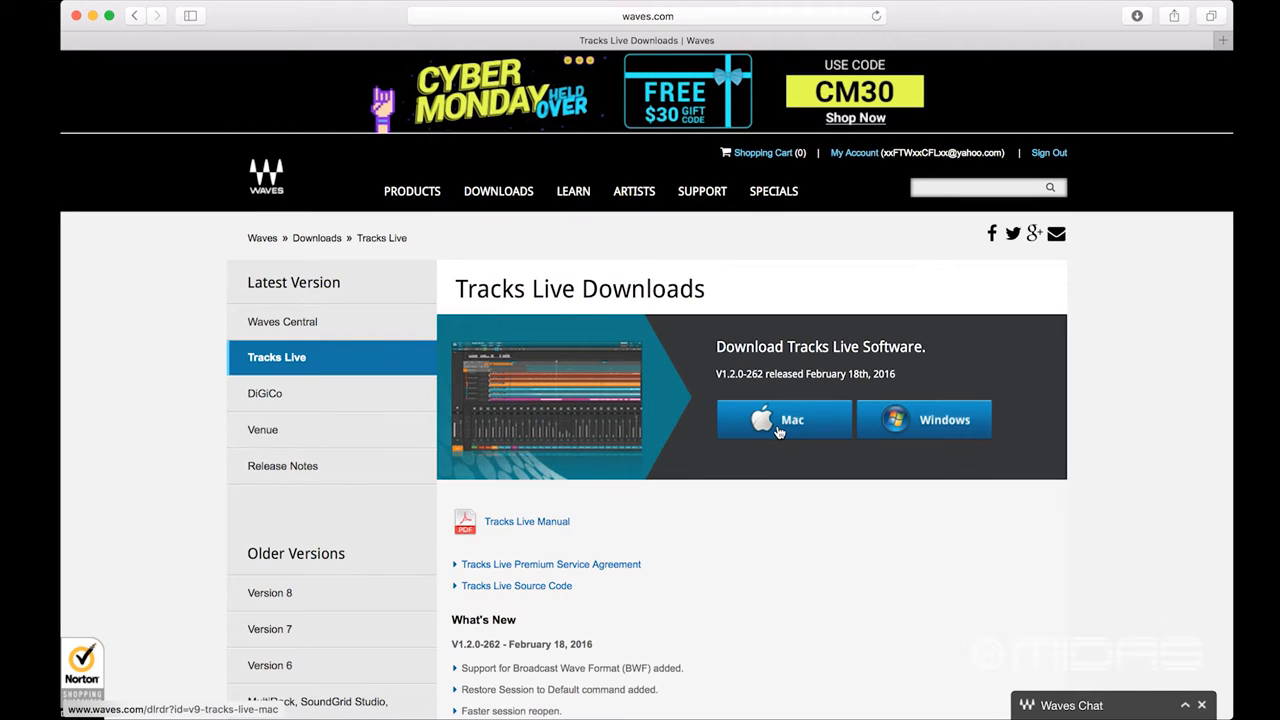
pyautogui.click(783, 419)
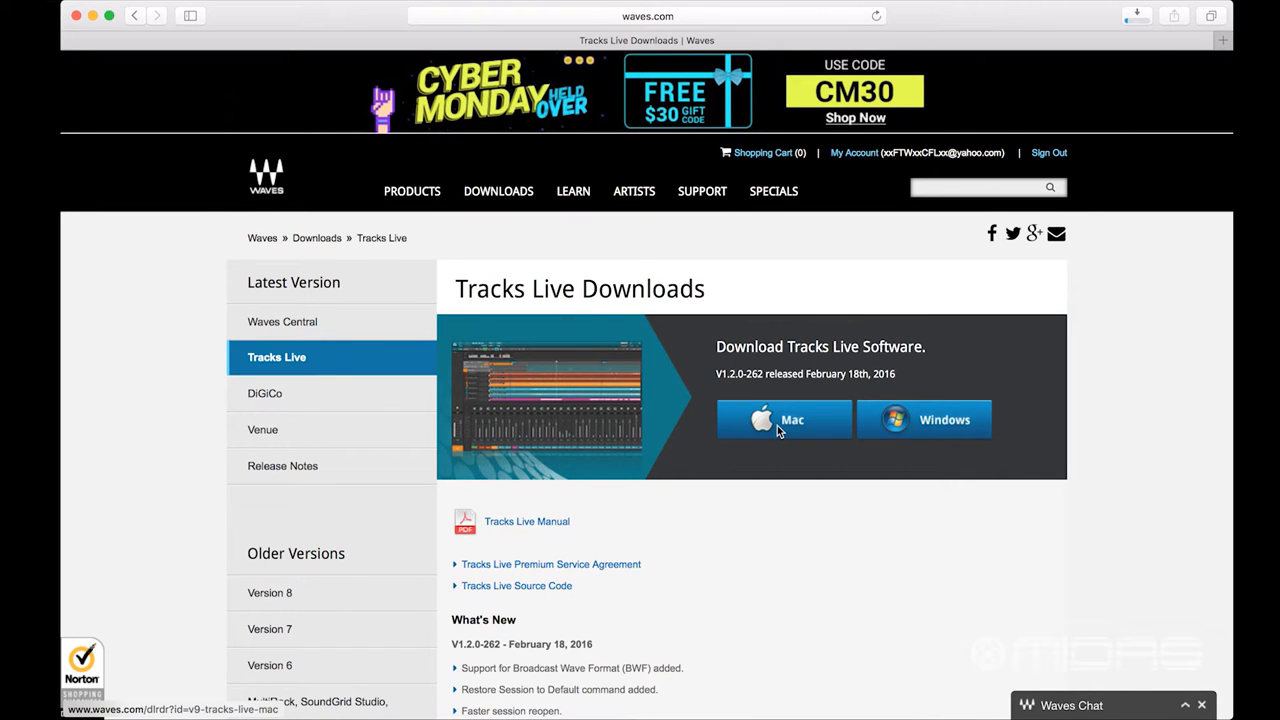
pyautogui.click(783, 419)
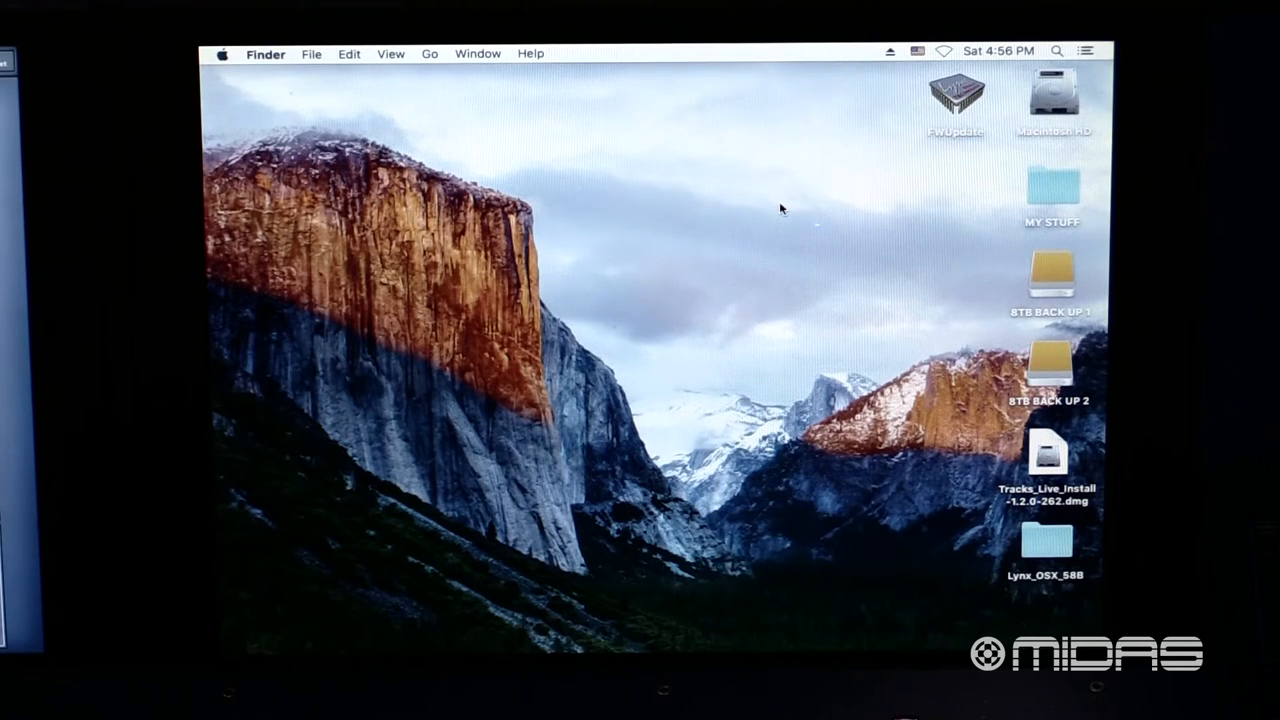
pyautogui.moveTo(928, 100)
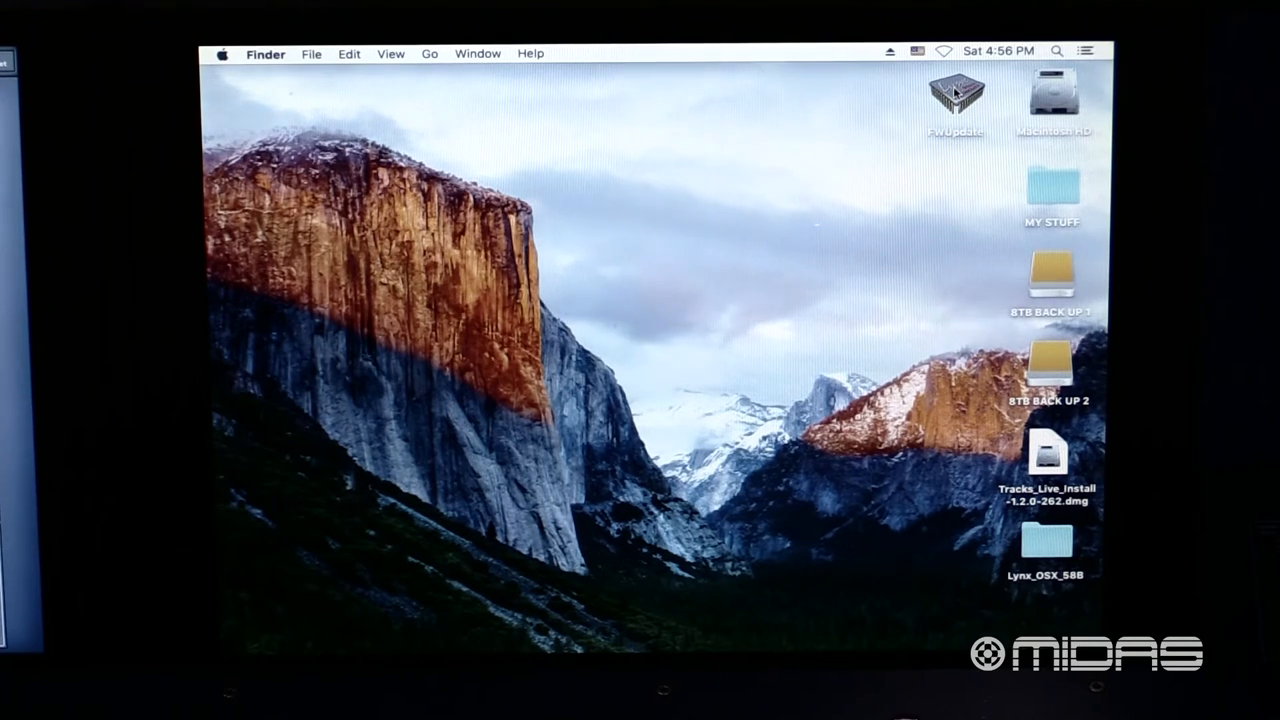
# Step: Launch FWUpdate and check that several AES16e-50 units show firmware 14.1 as current and new
pyautogui.doubleClick(955, 95)
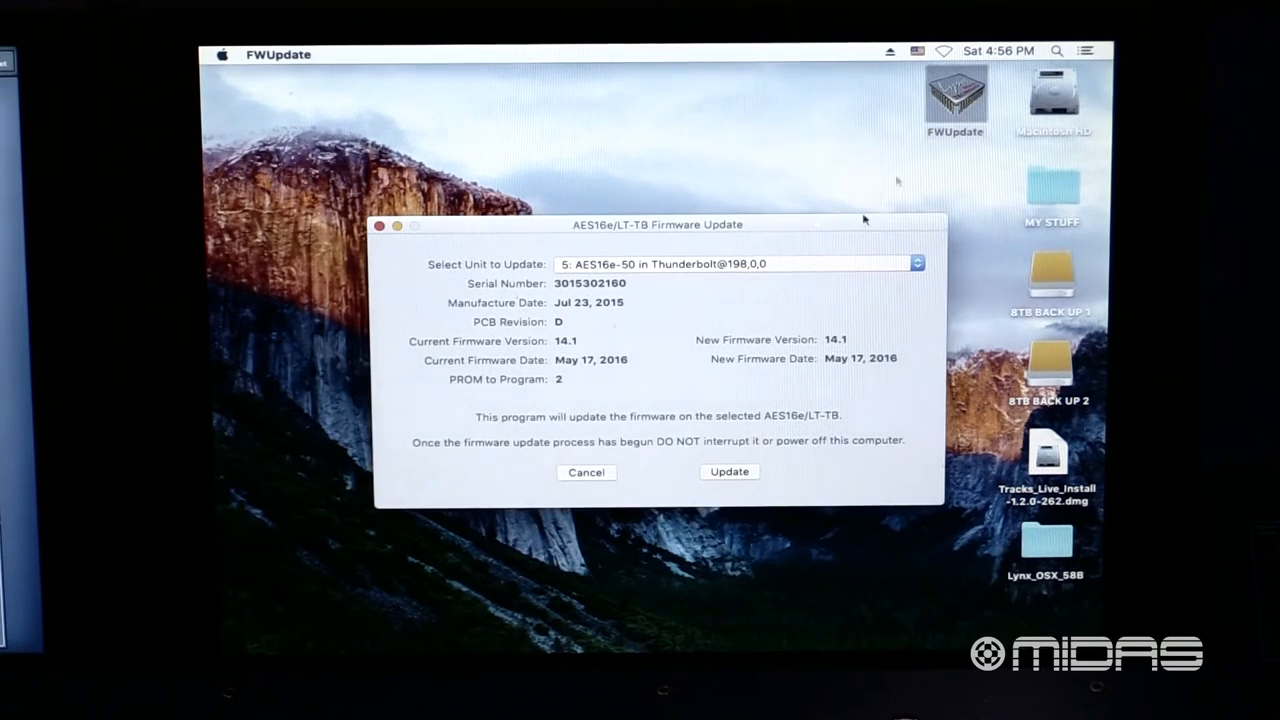
pyautogui.moveTo(680, 250)
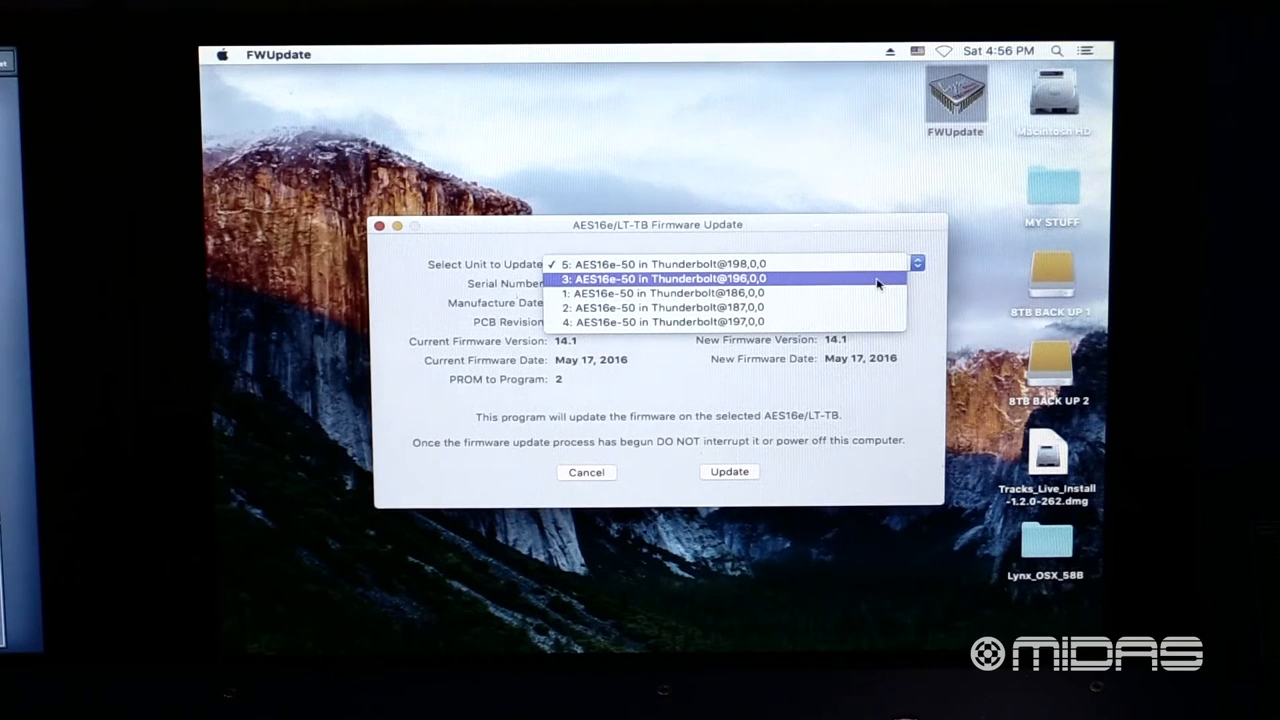
pyautogui.click(668, 263)
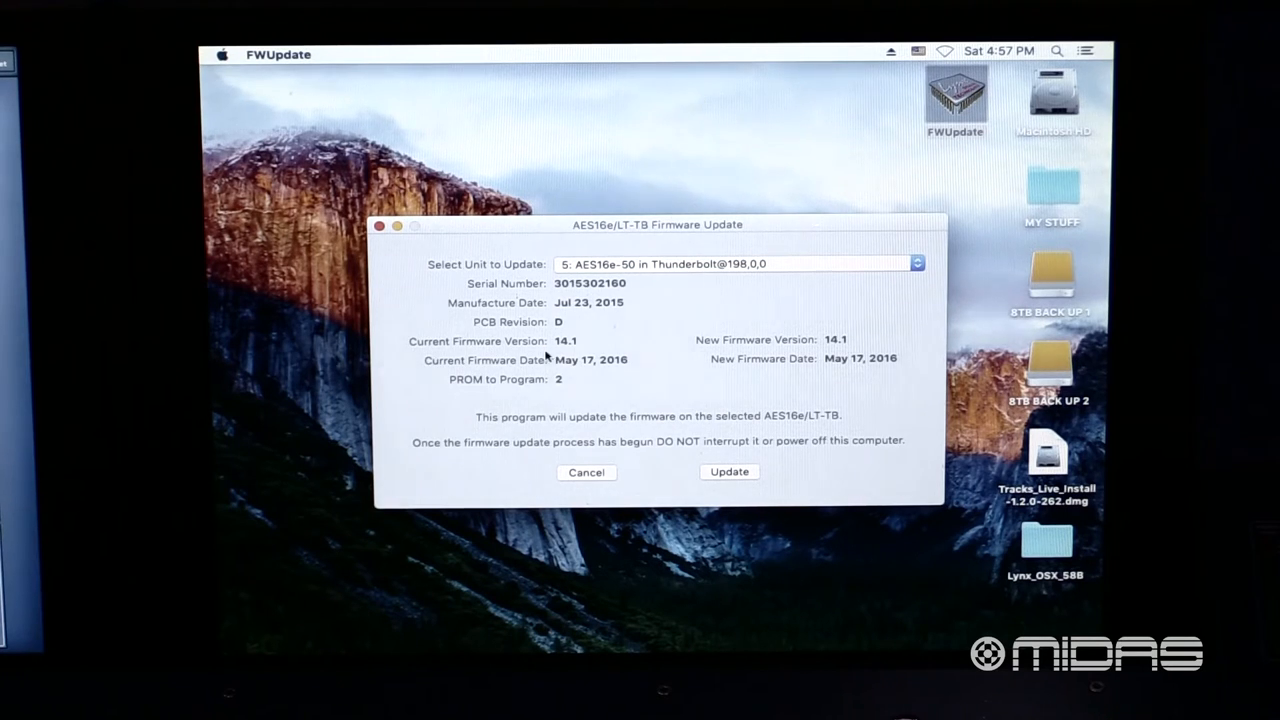
pyautogui.moveTo(722, 335)
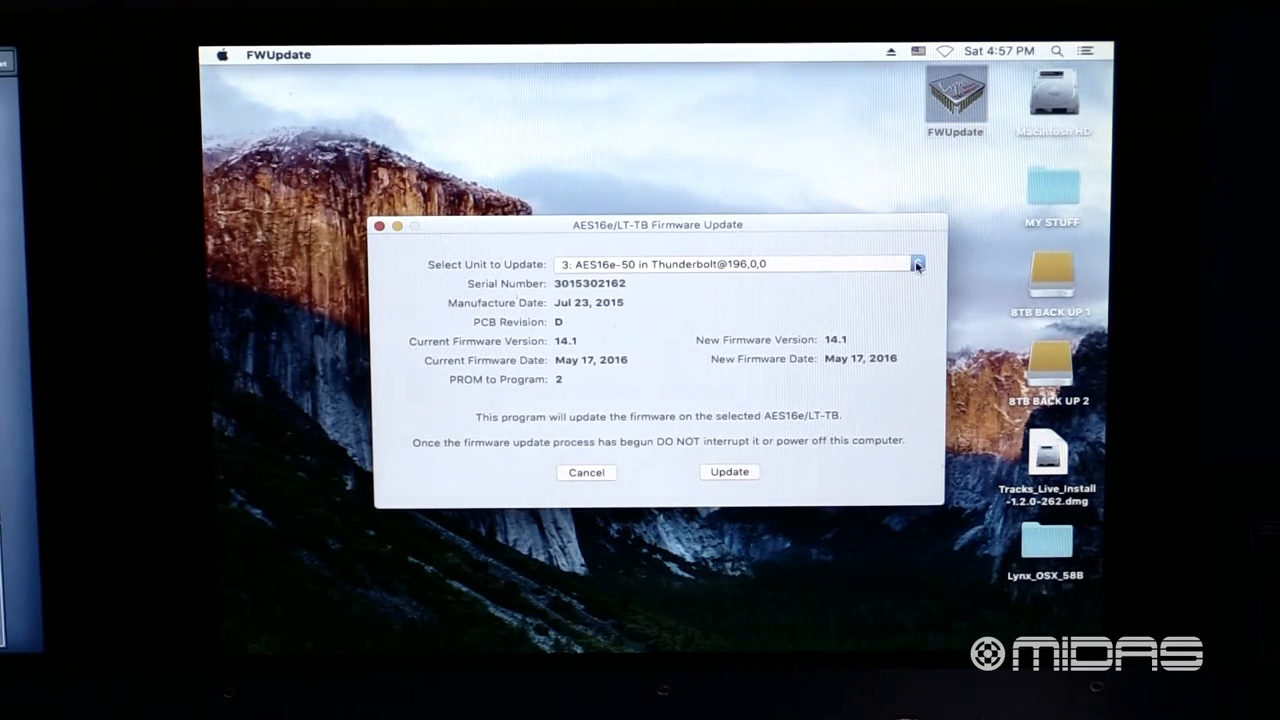
pyautogui.click(915, 264)
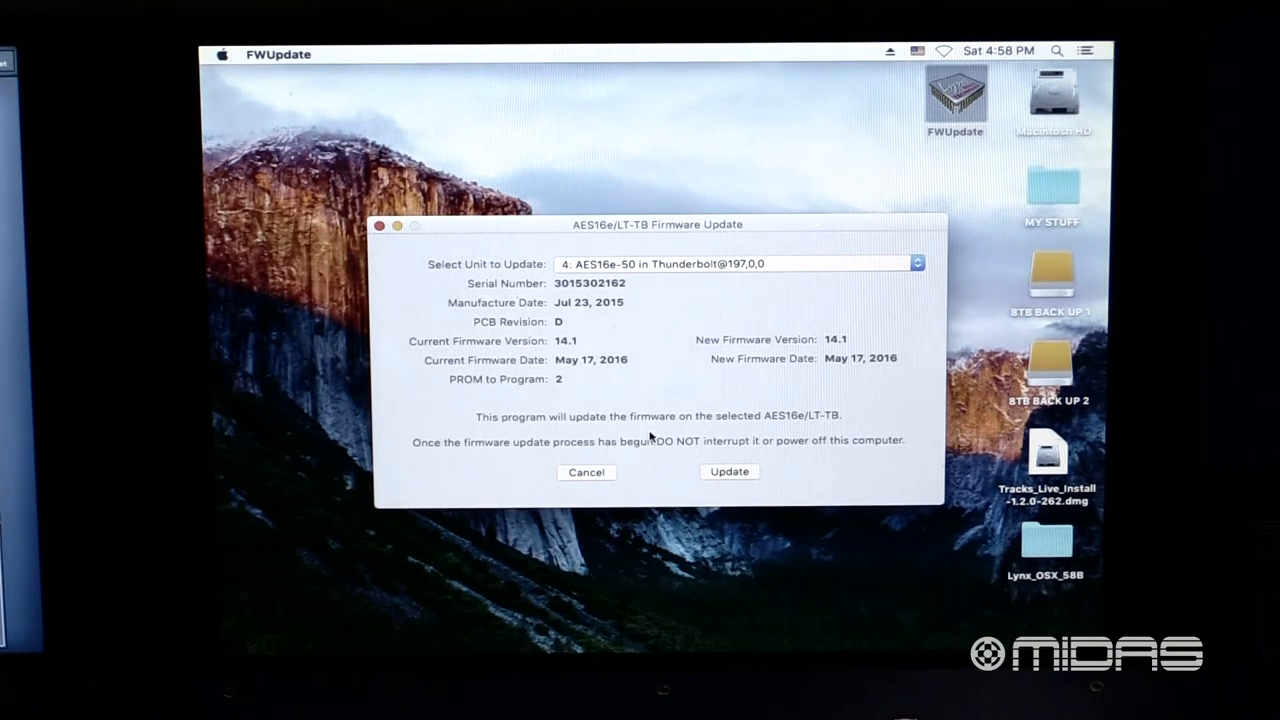
pyautogui.moveTo(597, 468)
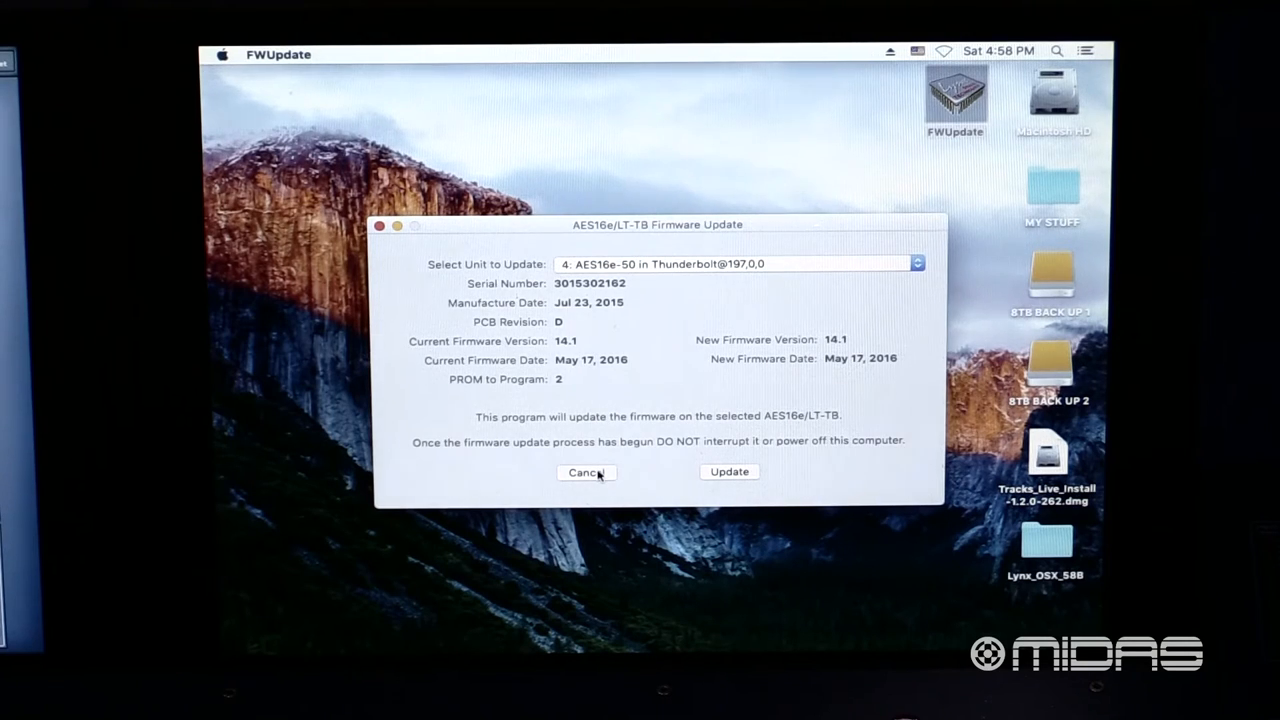
# Step: Cancel FWUpdate and open the Lynx_OSX_58B driver folder
pyautogui.click(585, 472)
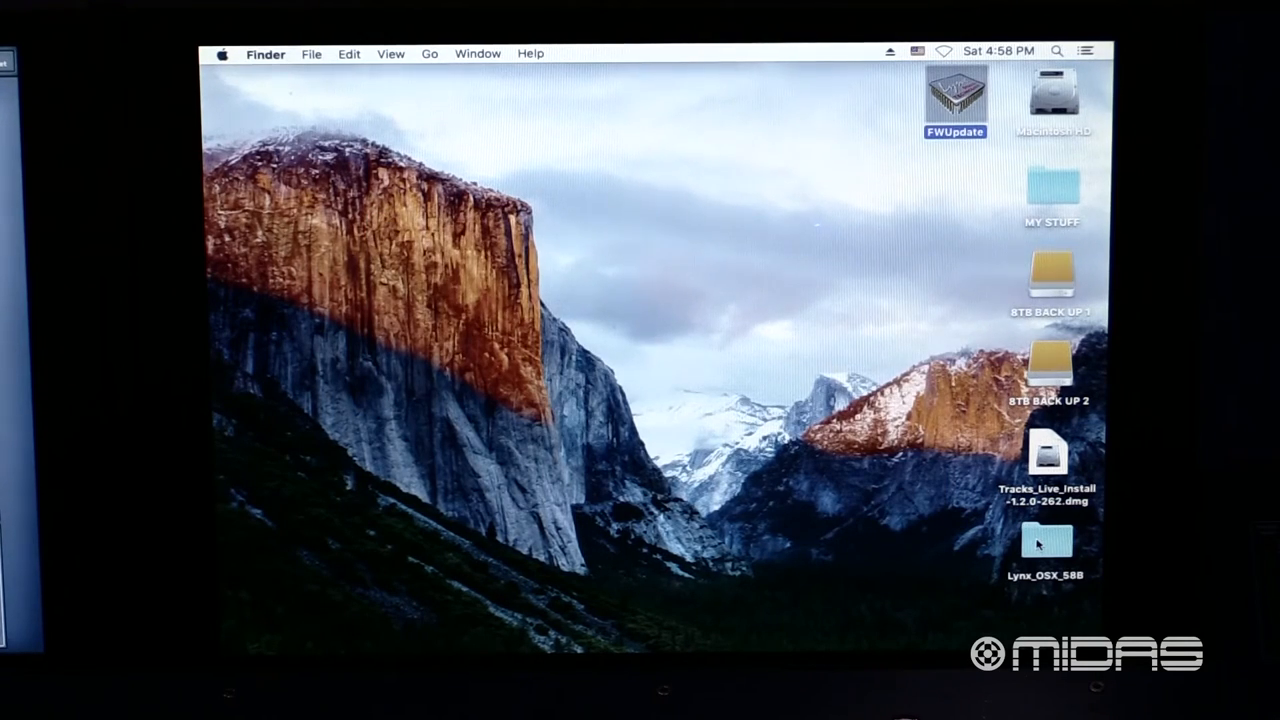
pyautogui.click(1046, 540)
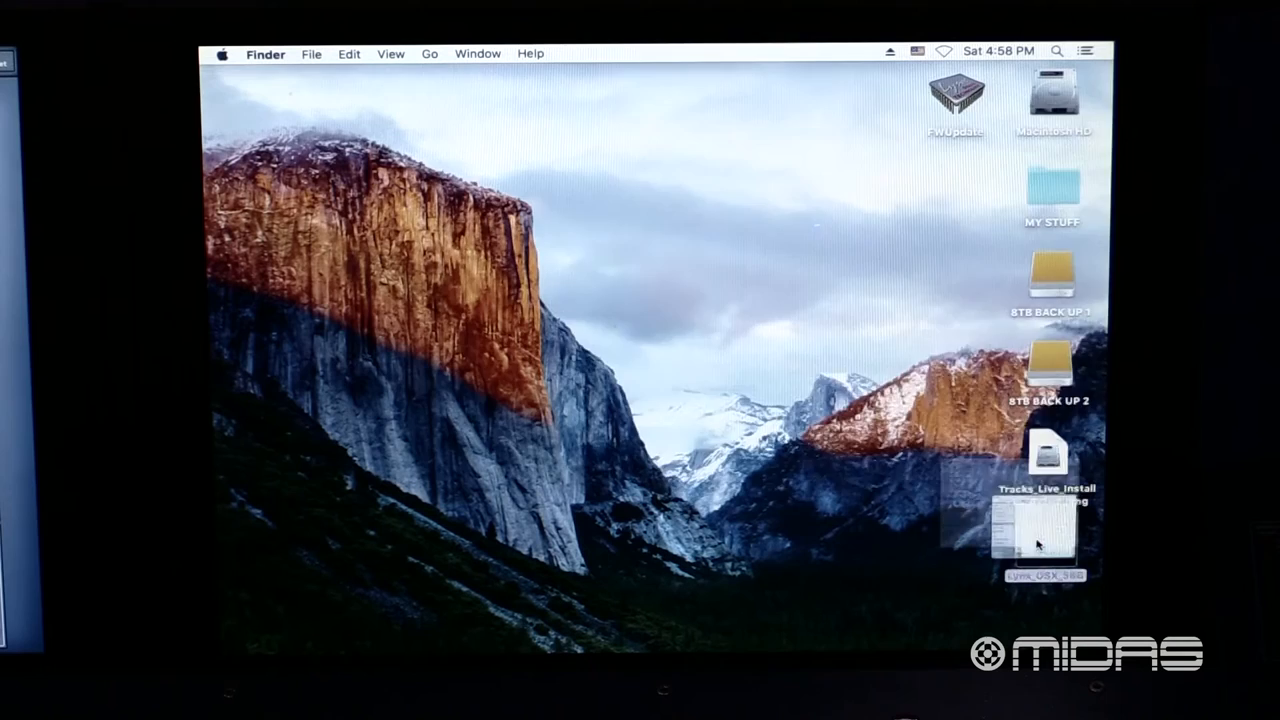
pyautogui.doubleClick(1040, 530)
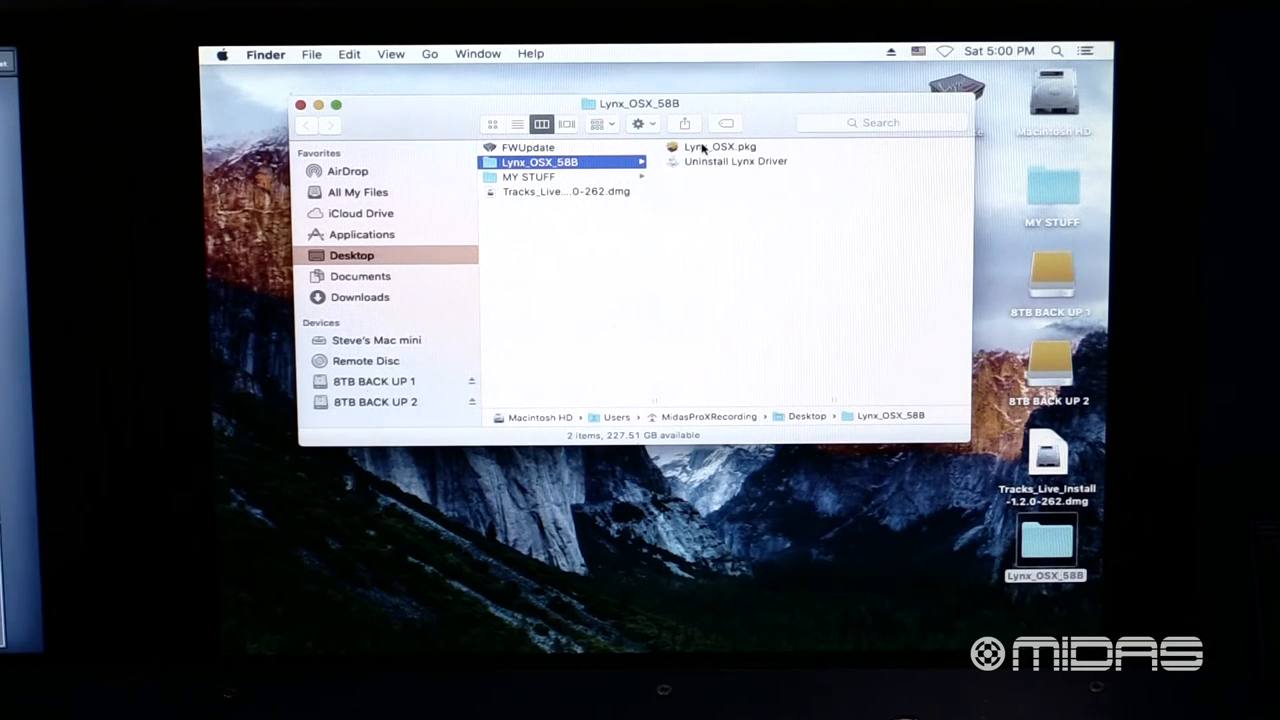
# Step: Run Lynx_OSX.pkg through the installer and restart to finish
pyautogui.doubleClick(720, 146)
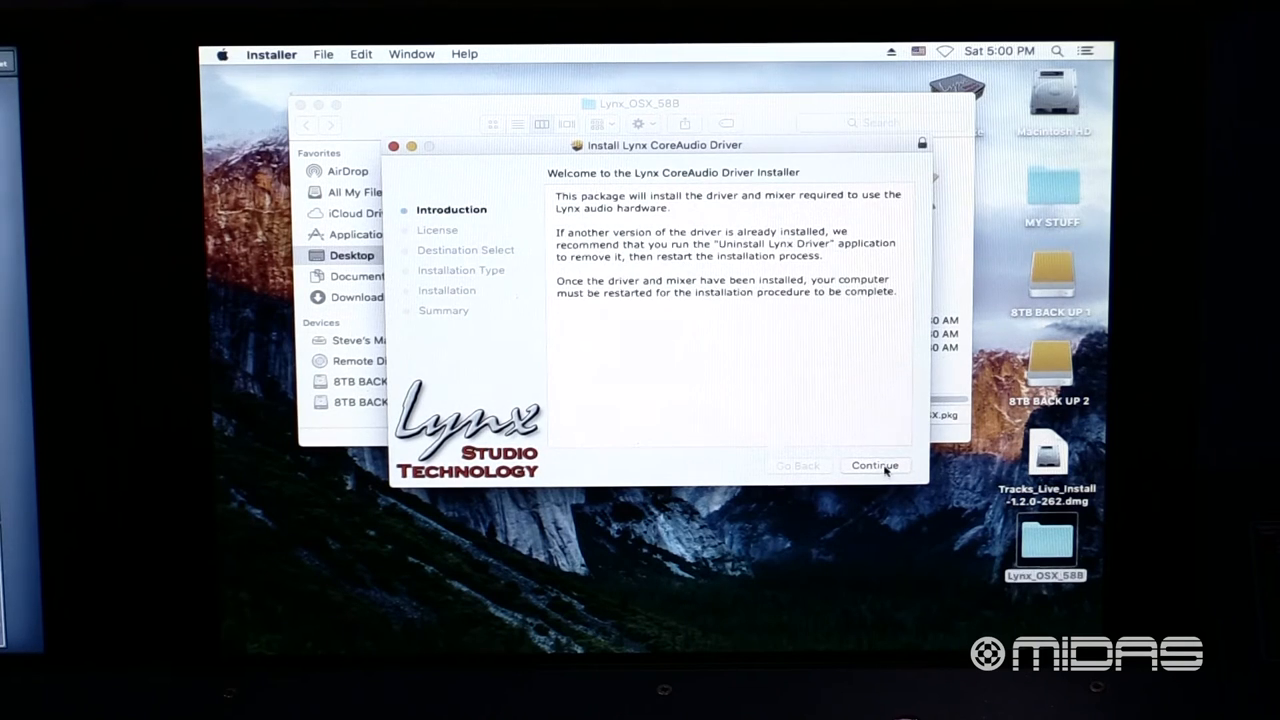
pyautogui.click(875, 465)
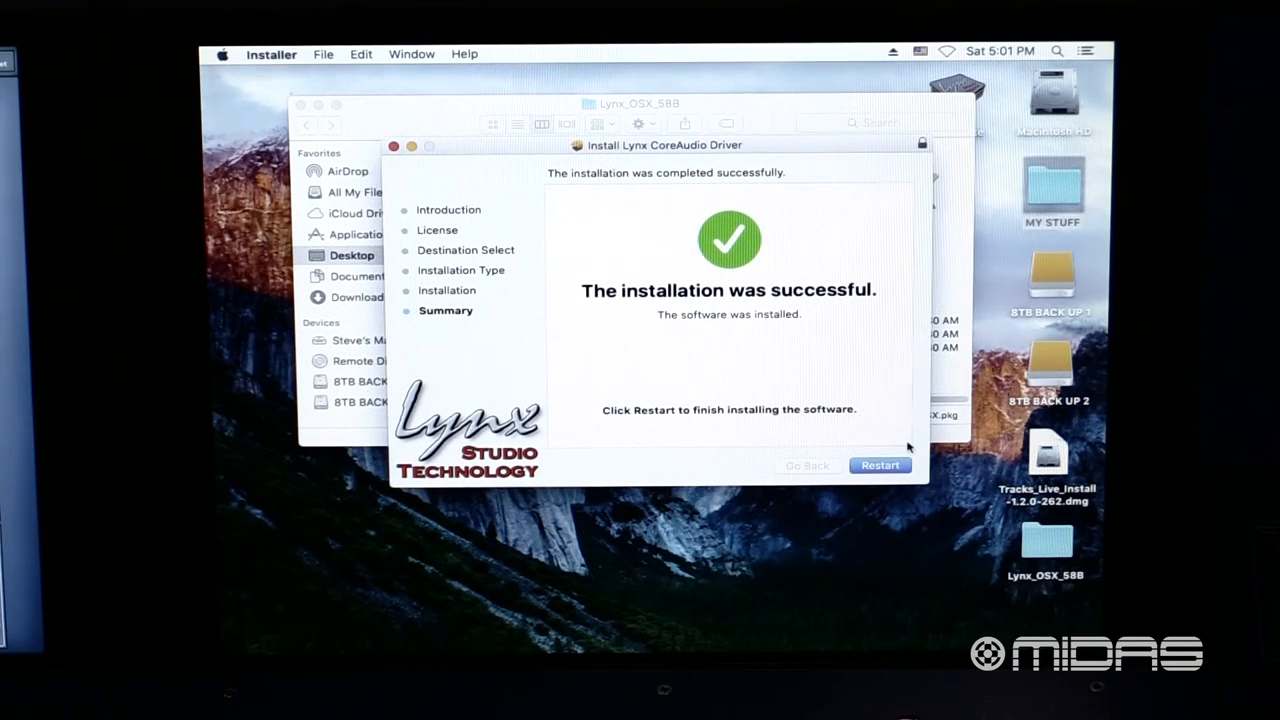
pyautogui.click(879, 465)
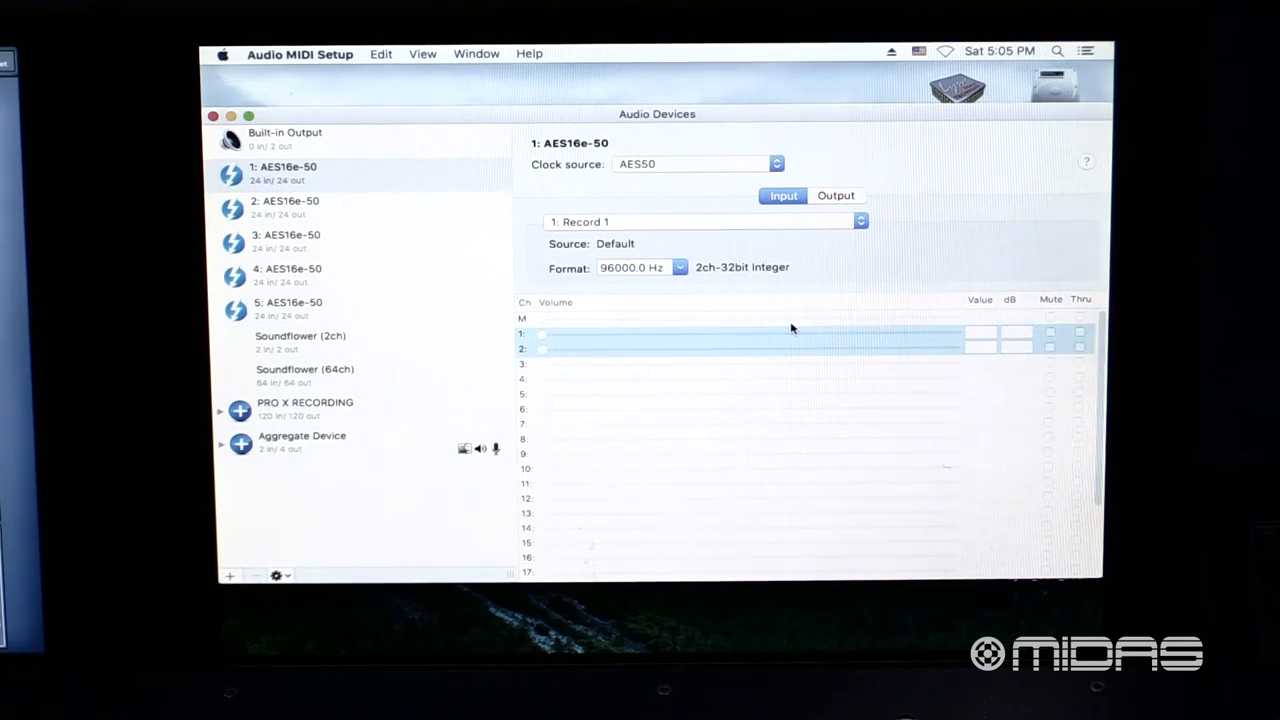
pyautogui.moveTo(675, 177)
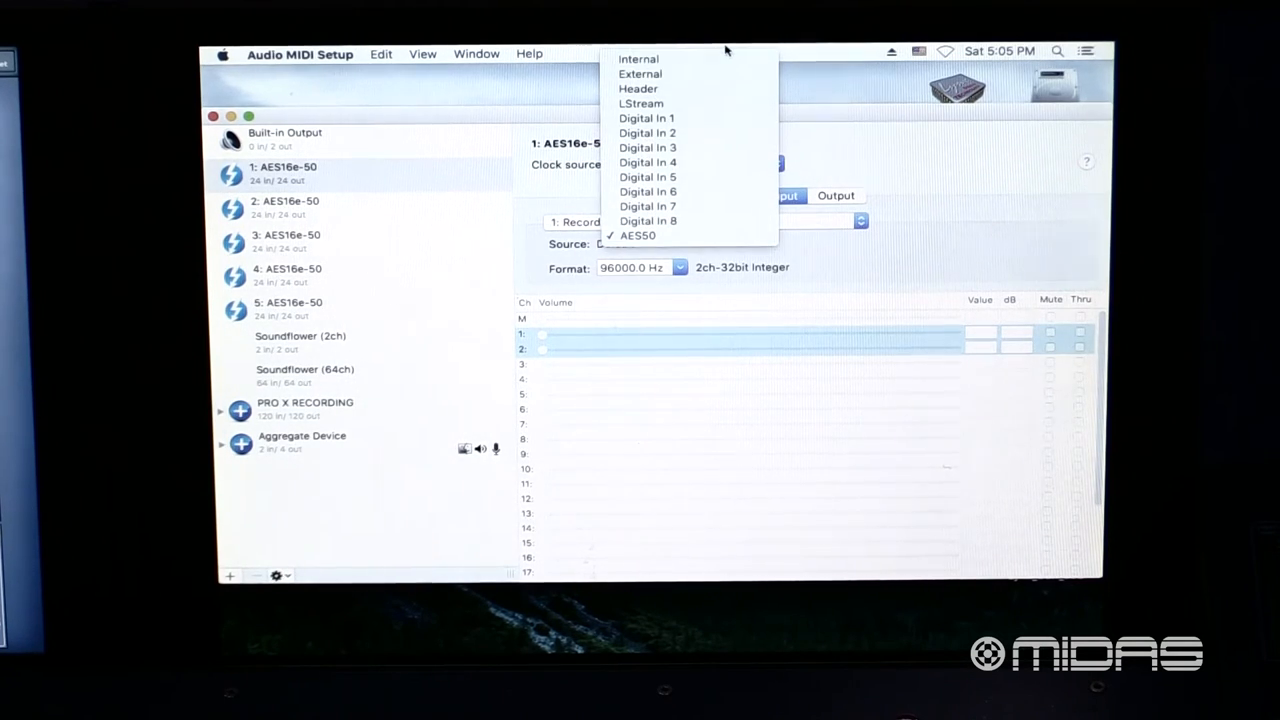
pyautogui.moveTo(638, 59)
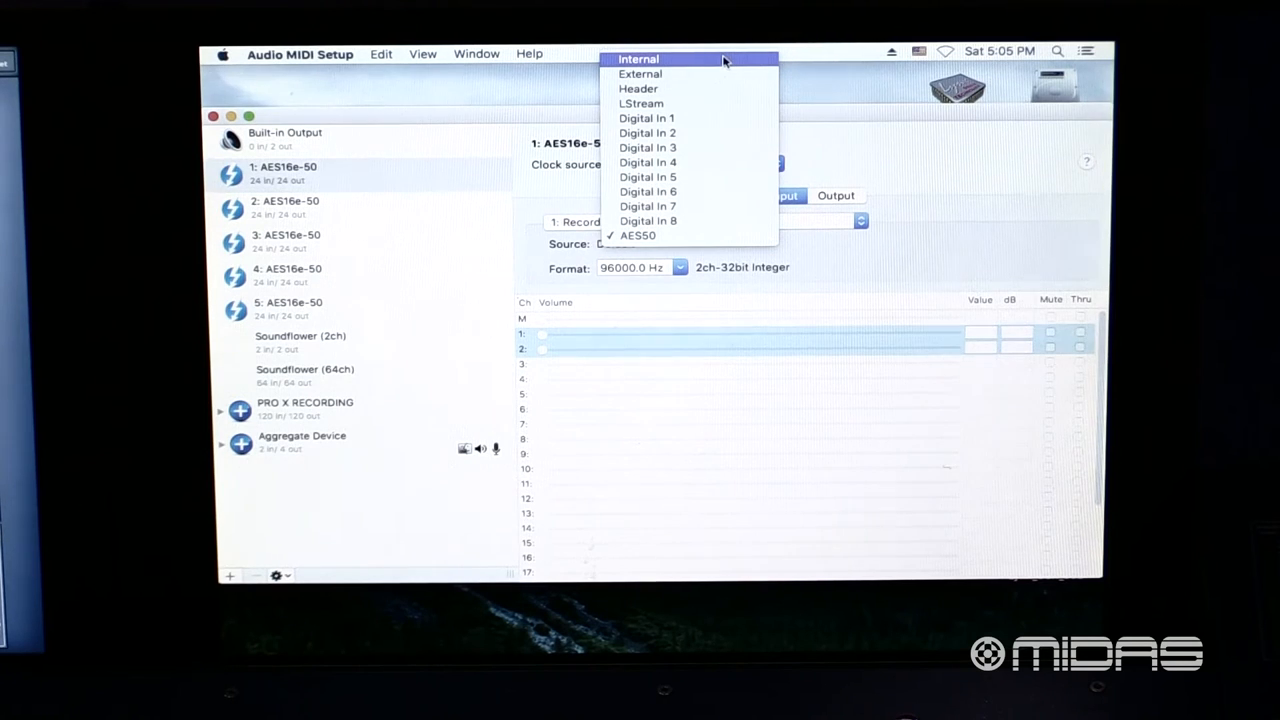
pyautogui.moveTo(720, 89)
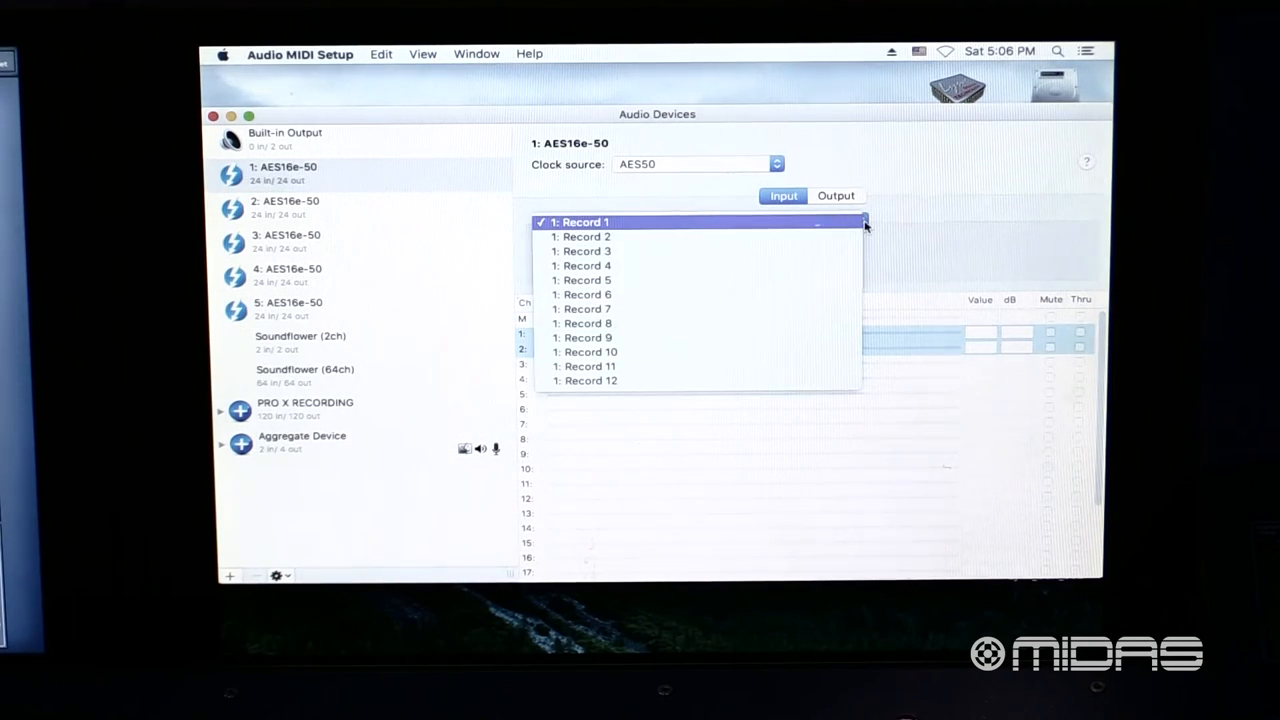
pyautogui.moveTo(898, 223)
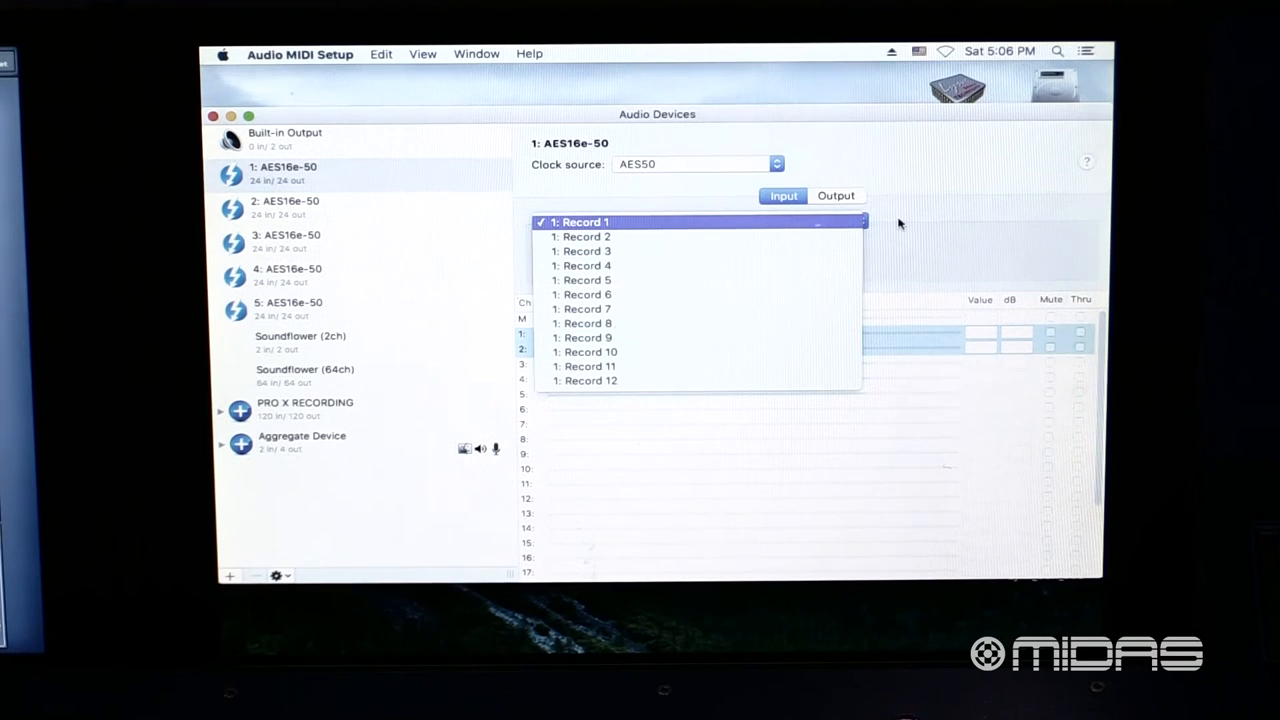
# Step: Check the AES16e-50 cards for AES50 clock and 96000 Hz, then open the add-device menu
pyautogui.click(285, 207)
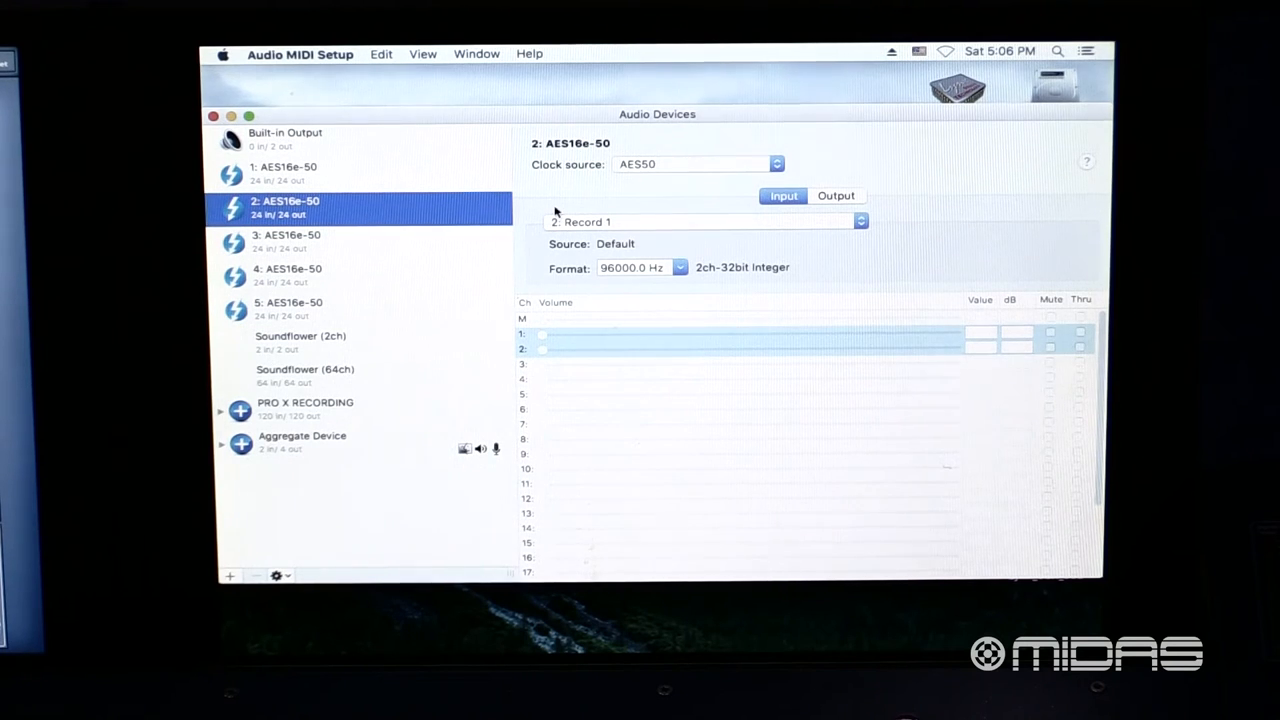
pyautogui.click(285, 173)
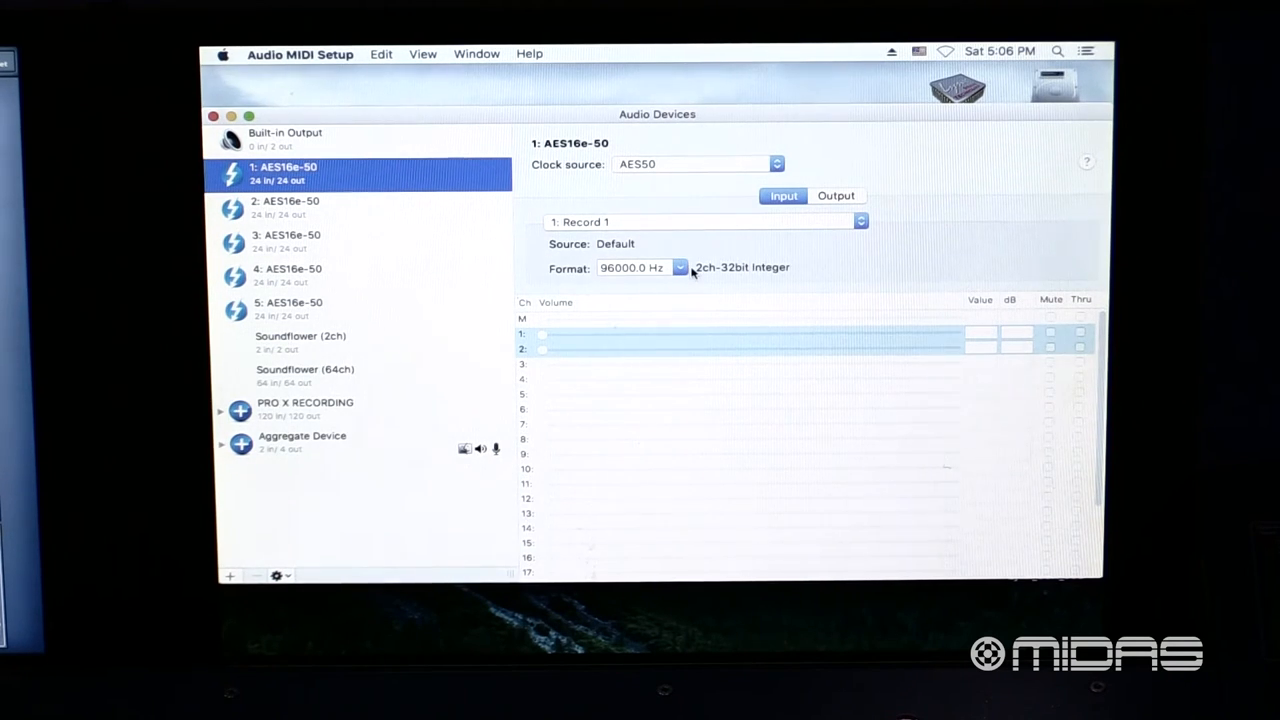
pyautogui.moveTo(688, 272)
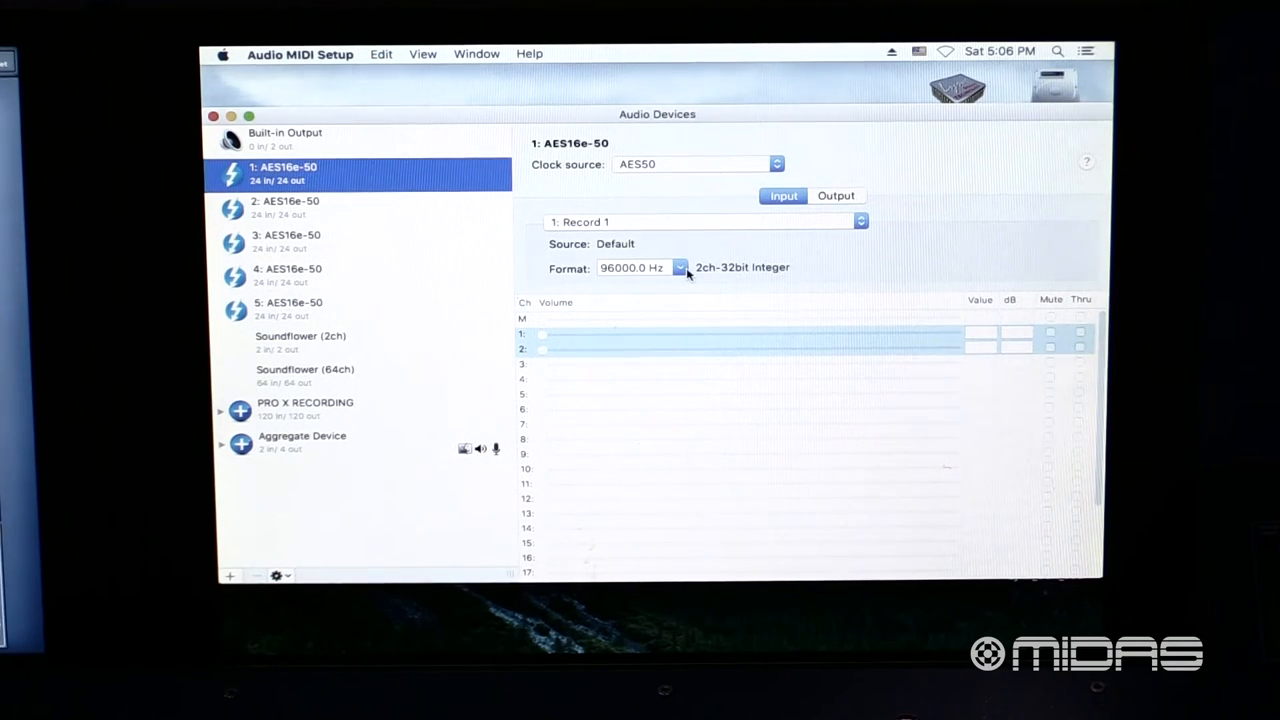
pyautogui.click(285, 207)
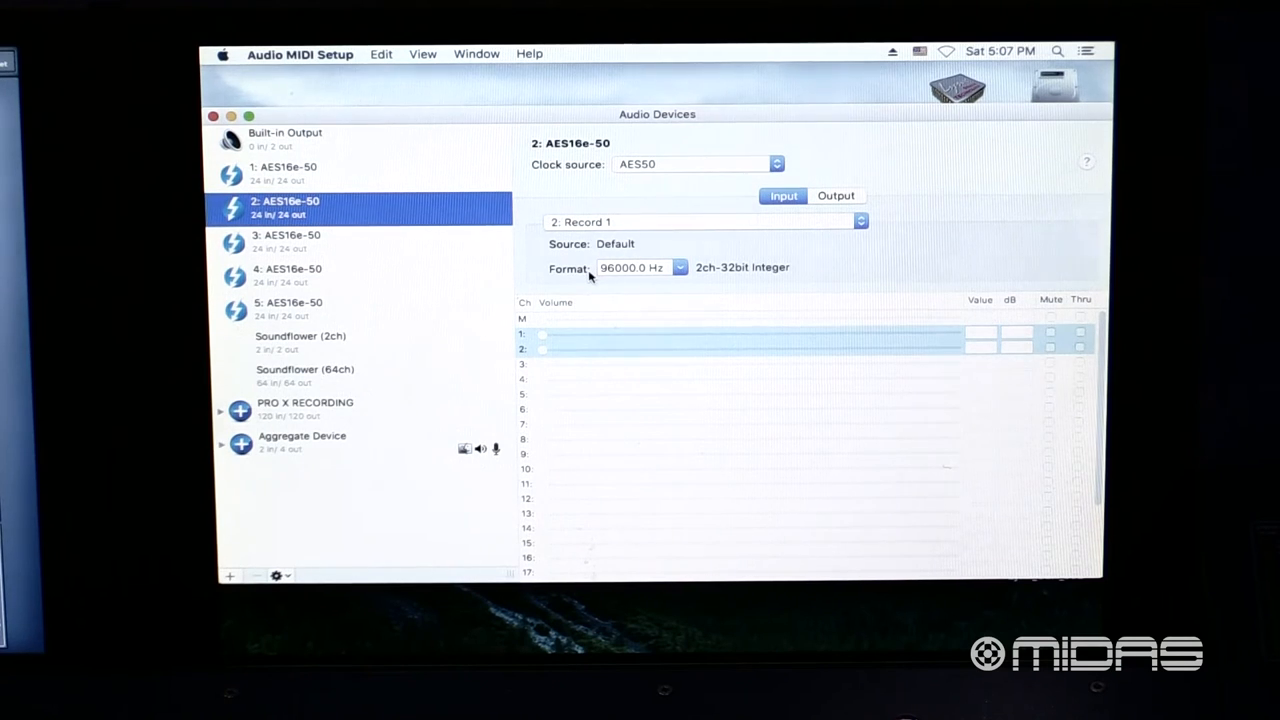
pyautogui.click(290, 308)
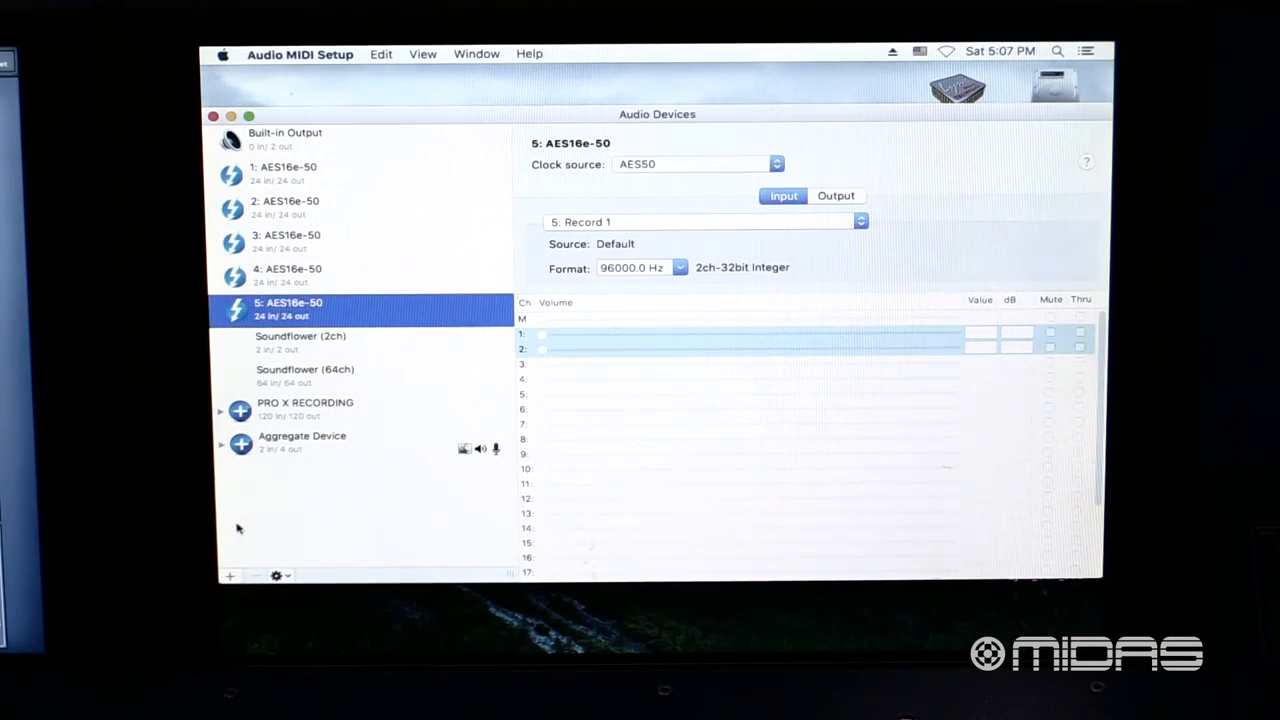
pyautogui.click(230, 575)
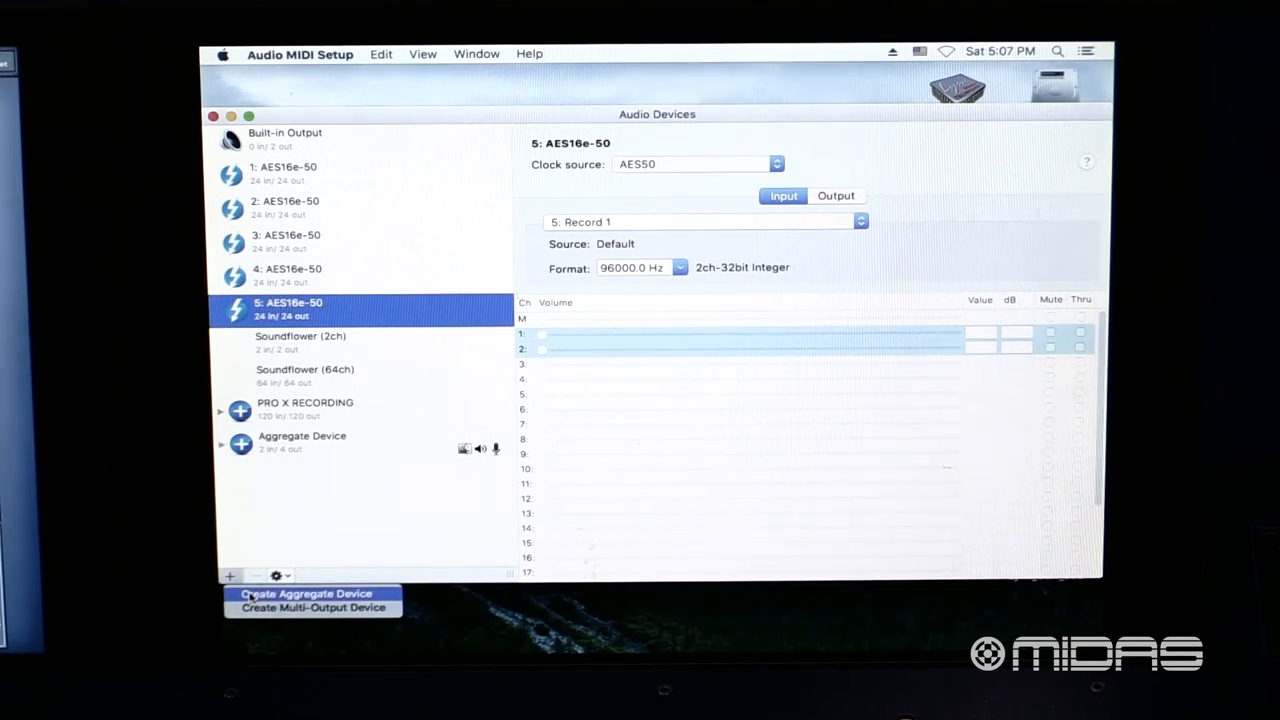
# Step: Create the RPM VIDEOS aggregate device using AES16e-50 cards 1–5 at 96000 Hz
pyautogui.click(307, 593)
pyautogui.write('RPM VIDEOS')
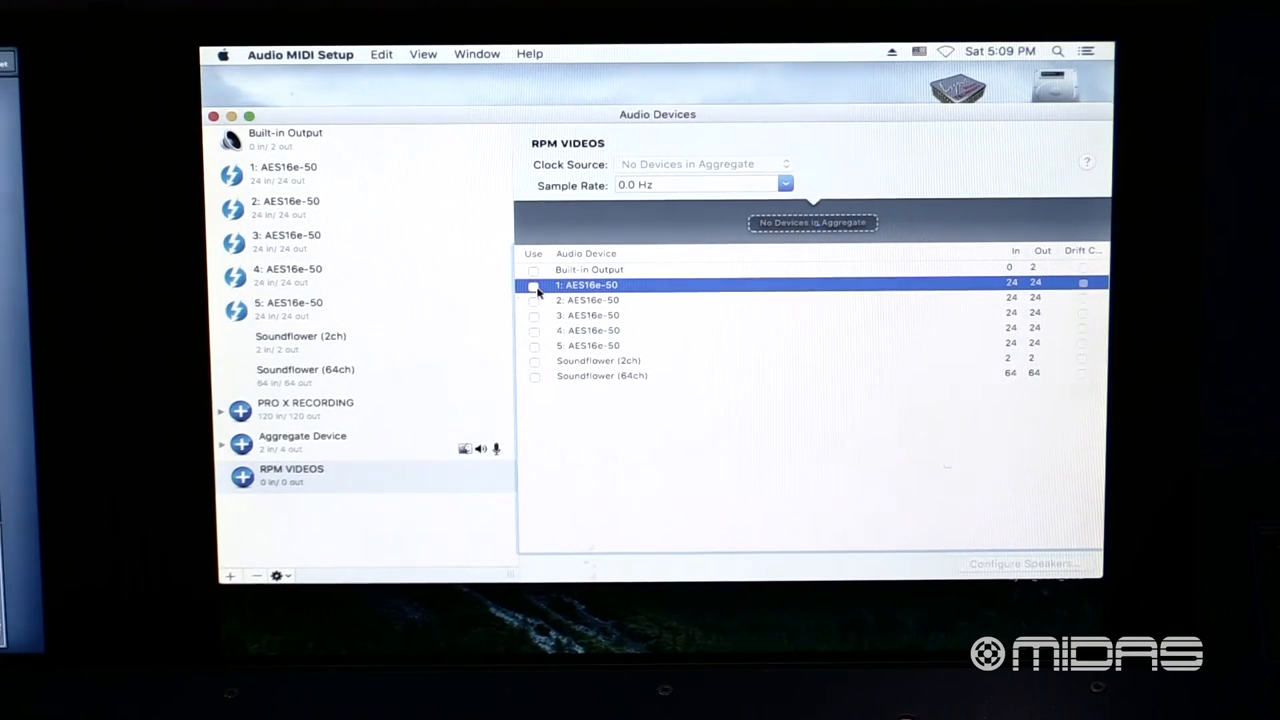
pyautogui.click(534, 285)
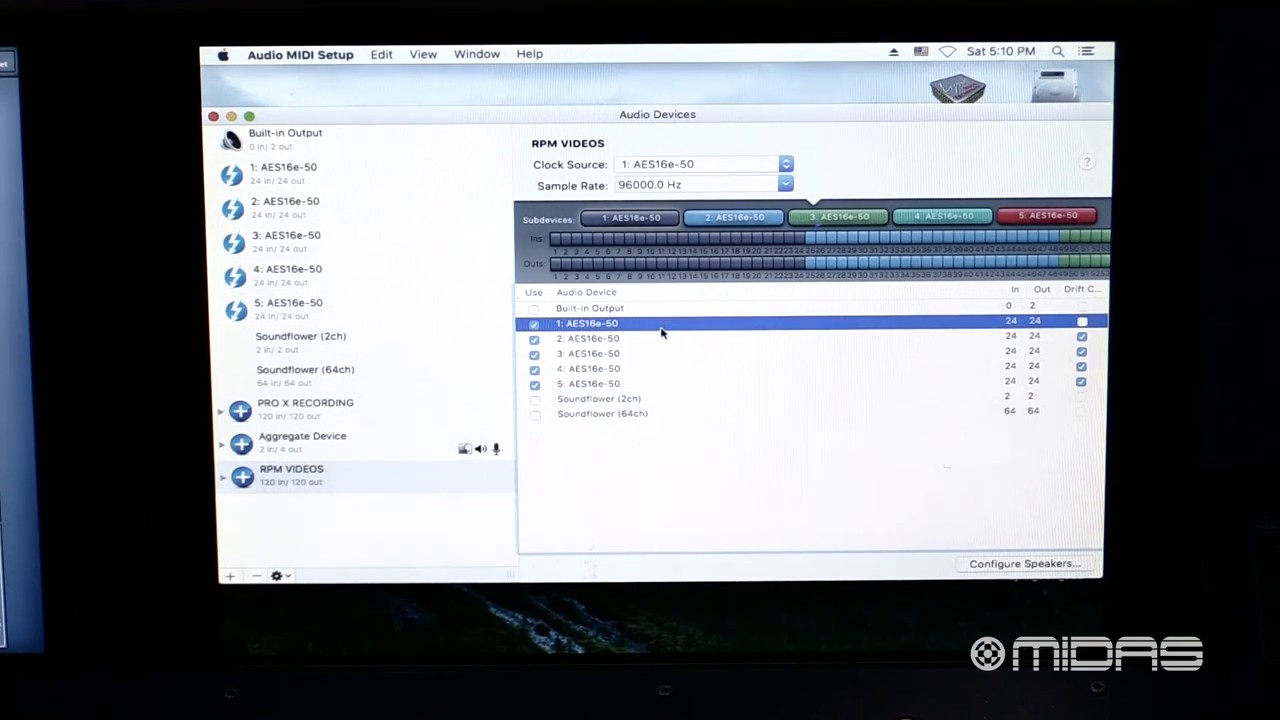
pyautogui.click(590, 353)
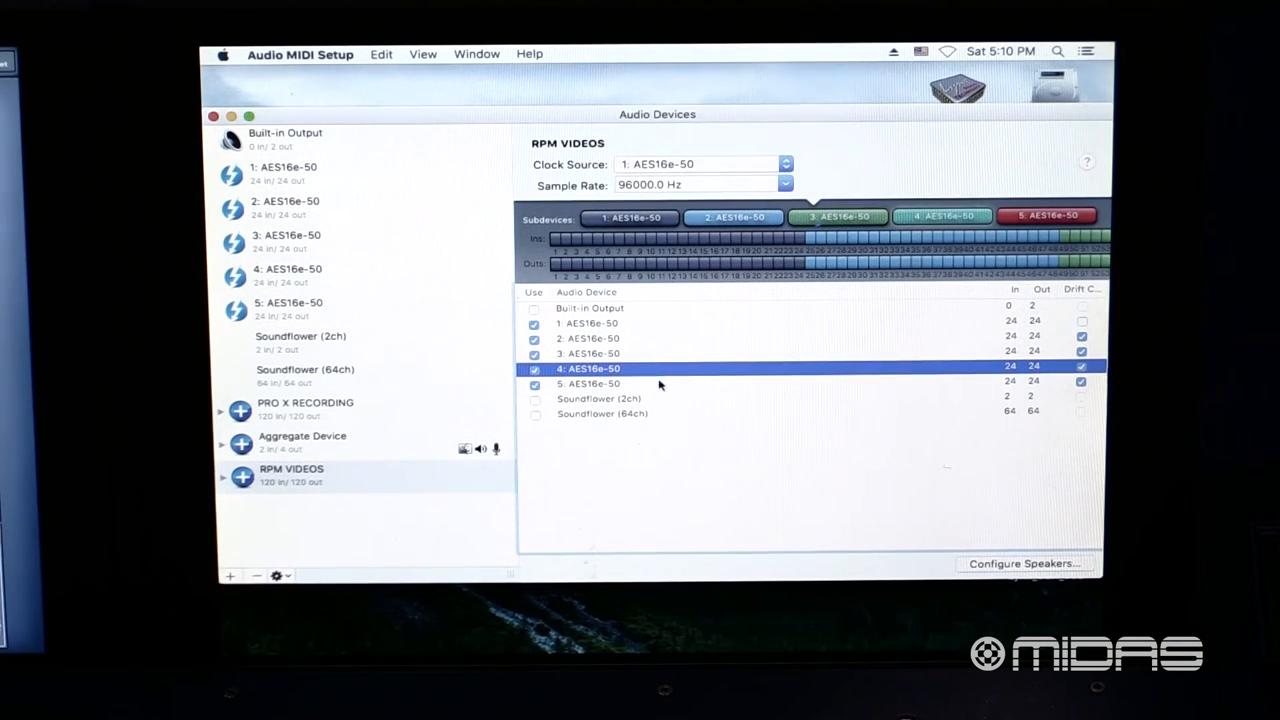
pyautogui.moveTo(1000, 340)
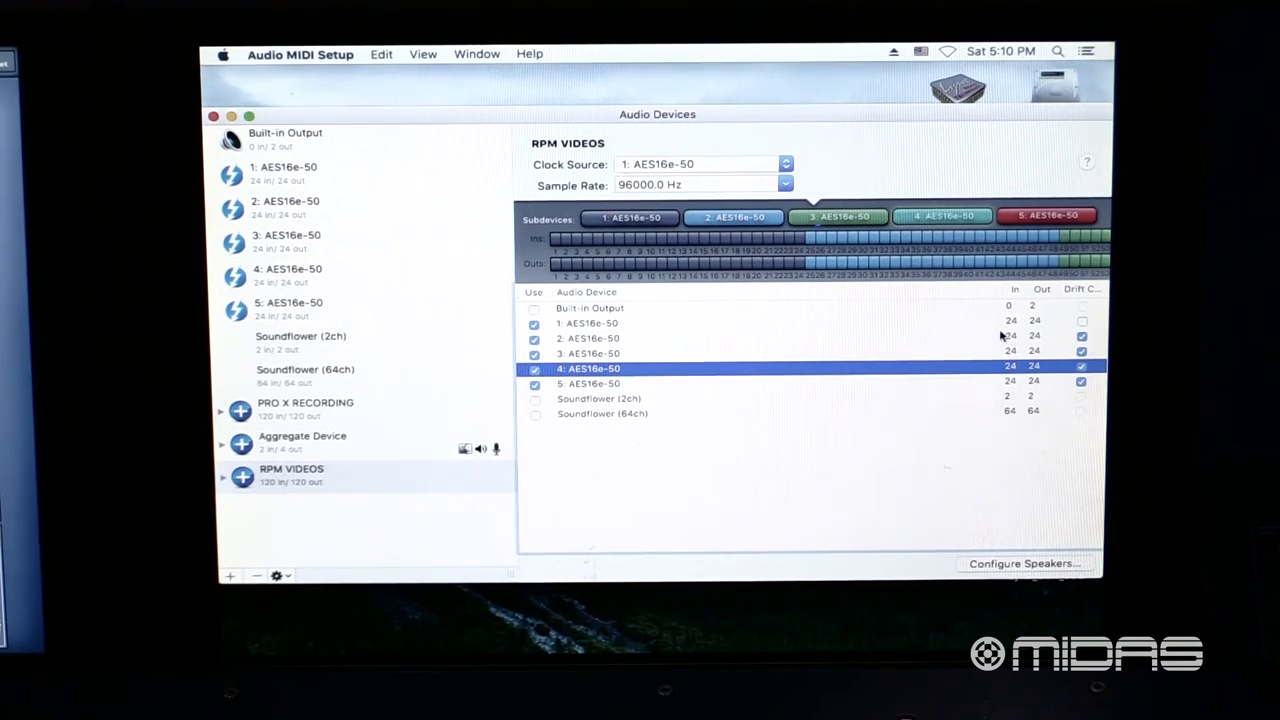
# Step: Enable Drift Correction on the 1: AES16e-50 row of RPM VIDEOS
pyautogui.click(590, 323)
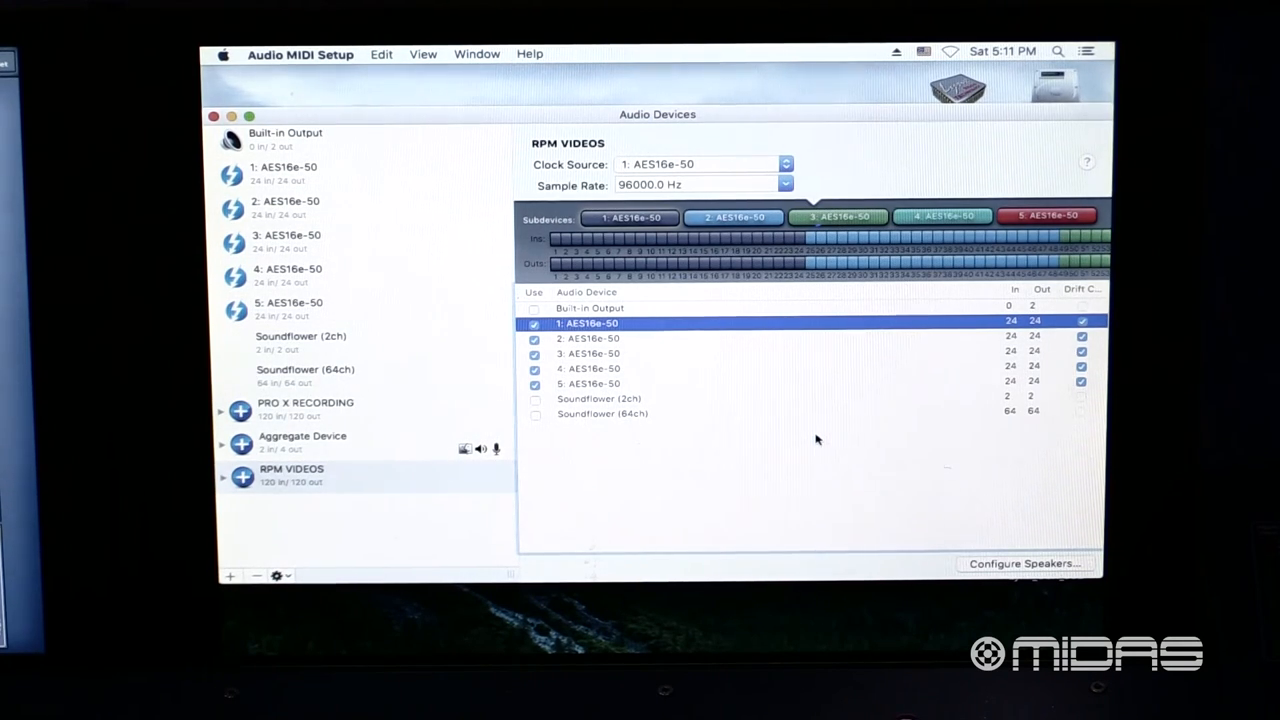
pyautogui.click(300, 53)
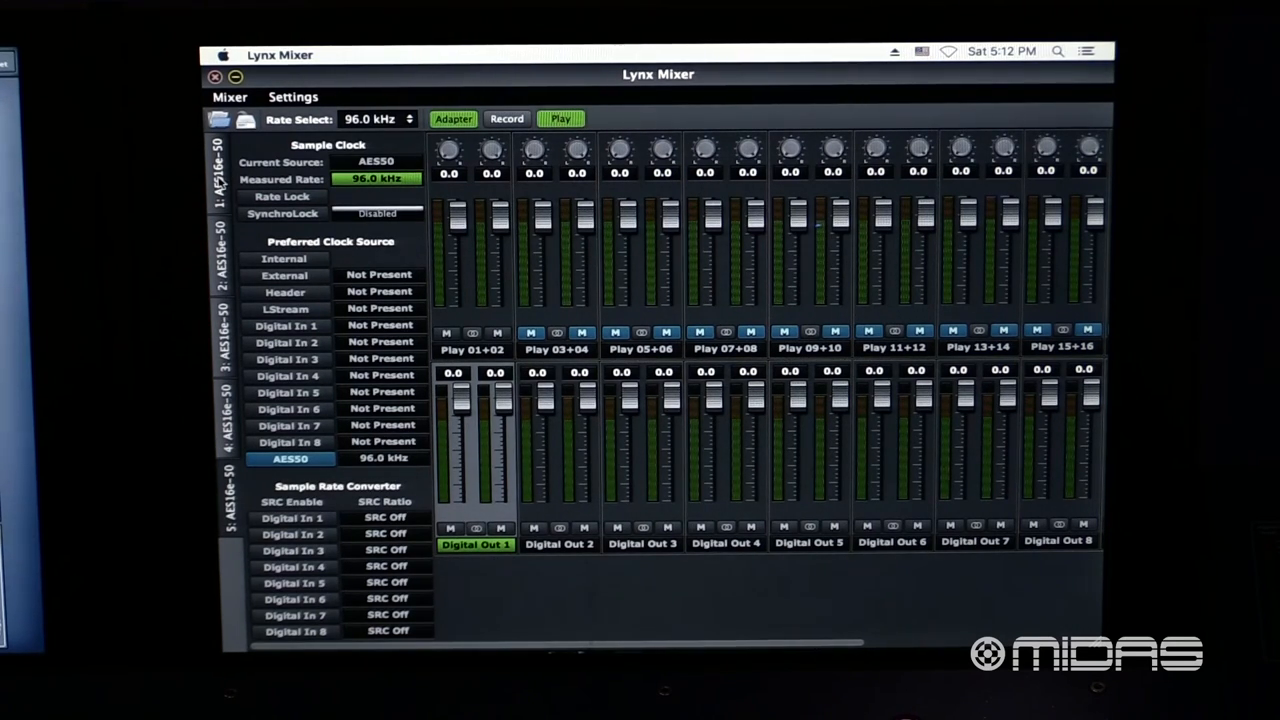
# Step: Open Lynx Mixer's Advanced Adapter Settings to see the five AES16e-50 cards in 24-channel mode
pyautogui.click(293, 97)
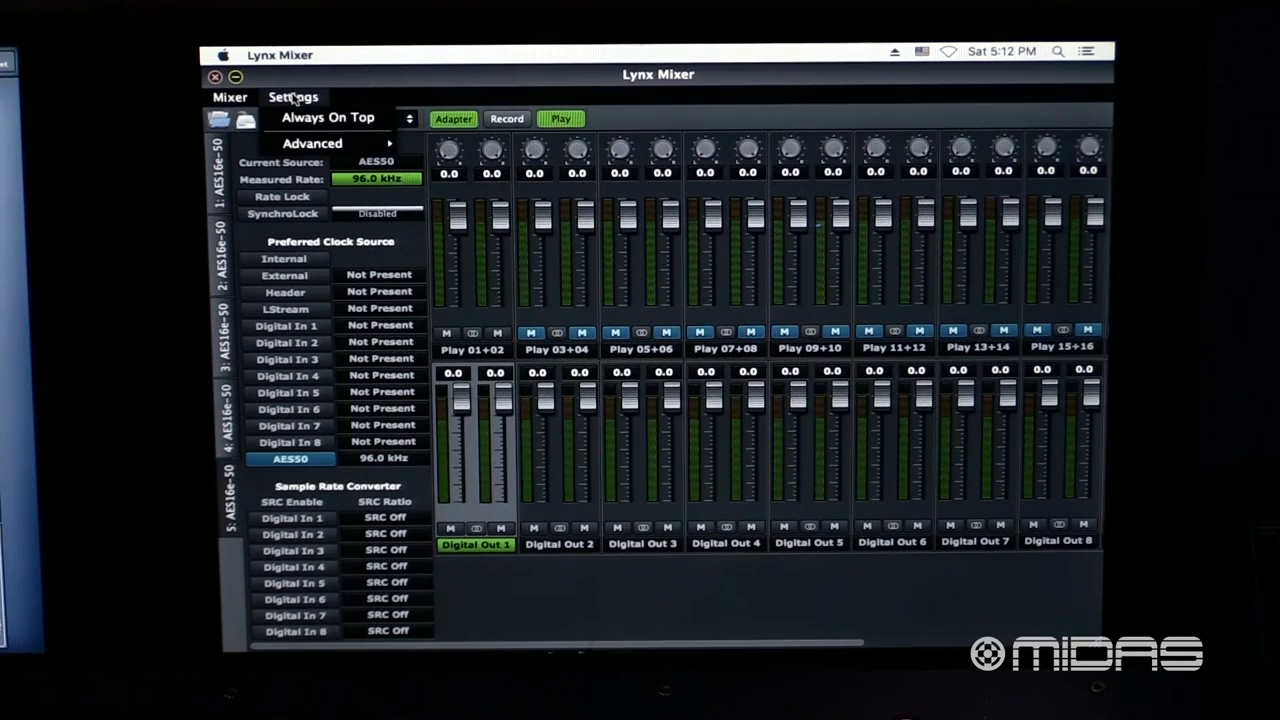
pyautogui.click(312, 143)
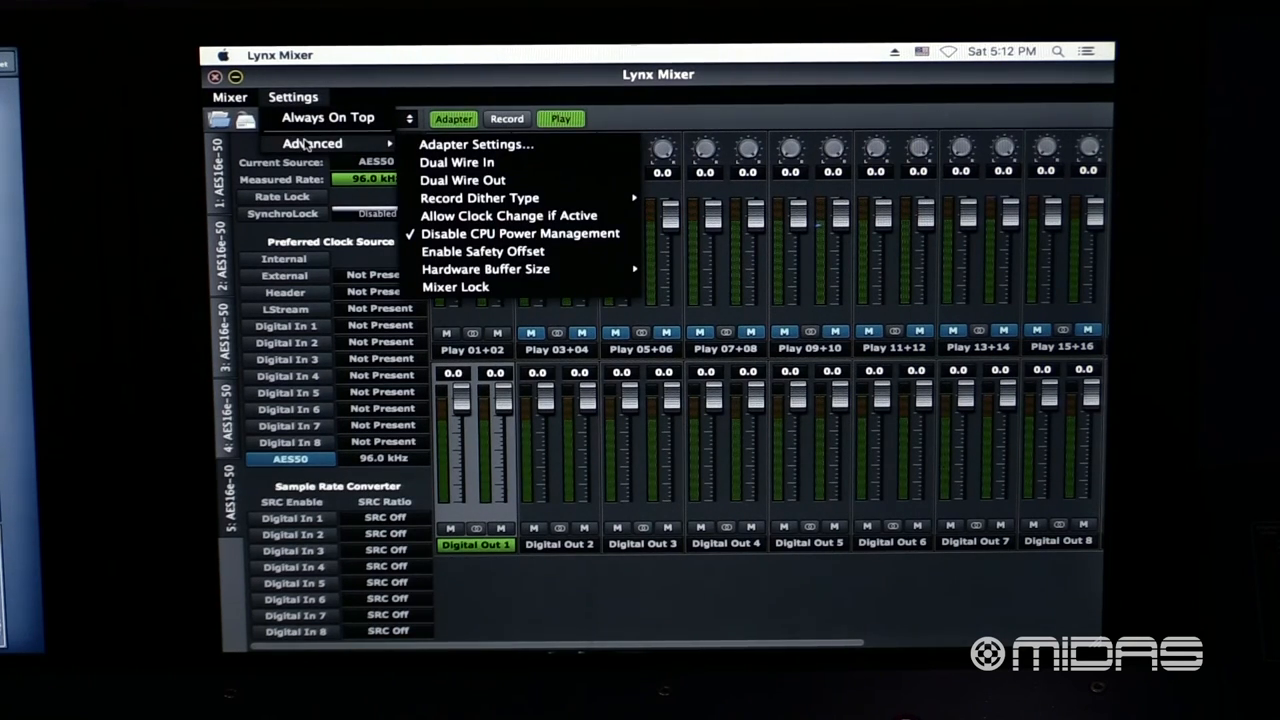
pyautogui.click(475, 144)
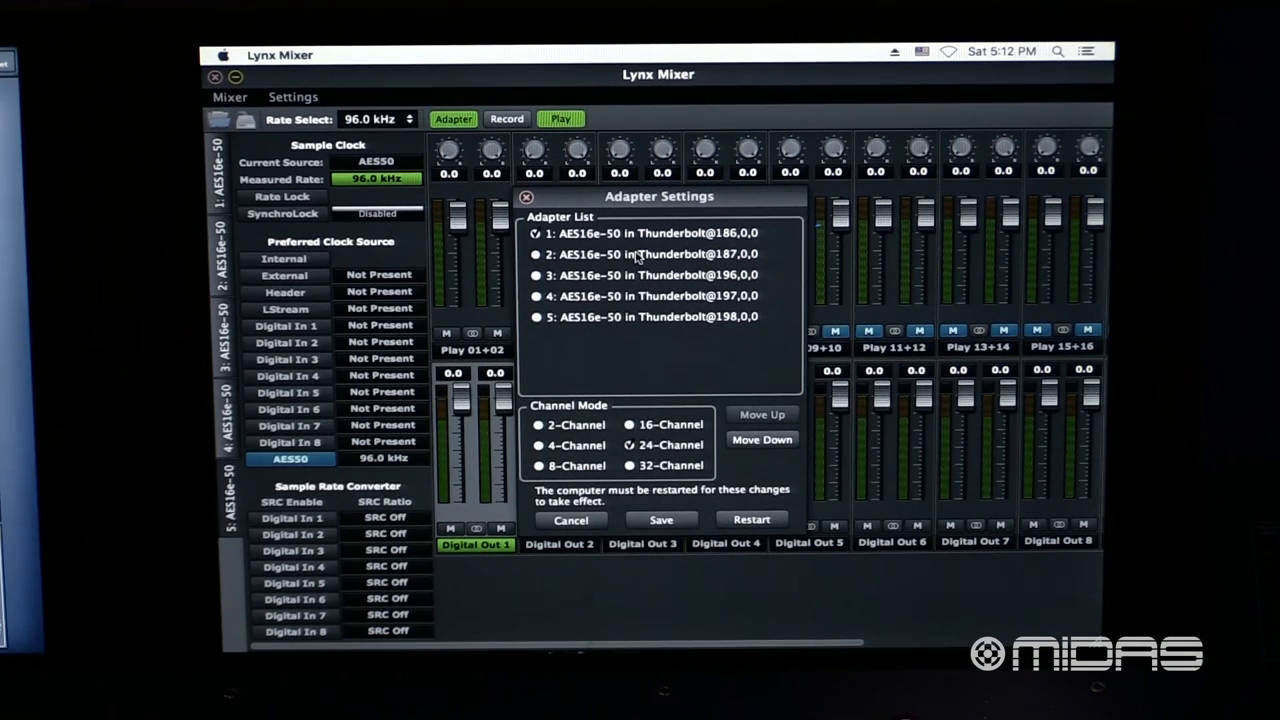
# Step: Check the channel mode of the second, third and fourth AES16e-50 cards in the Adapter List
pyautogui.click(650, 254)
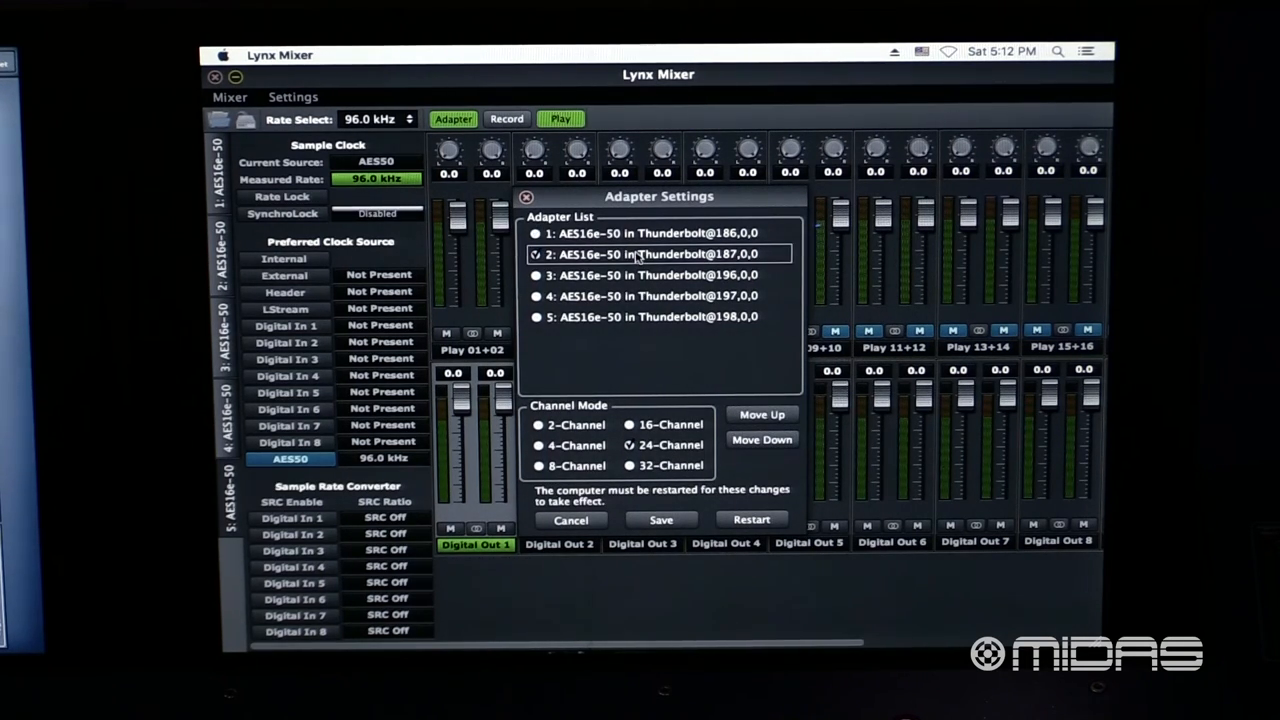
pyautogui.click(650, 295)
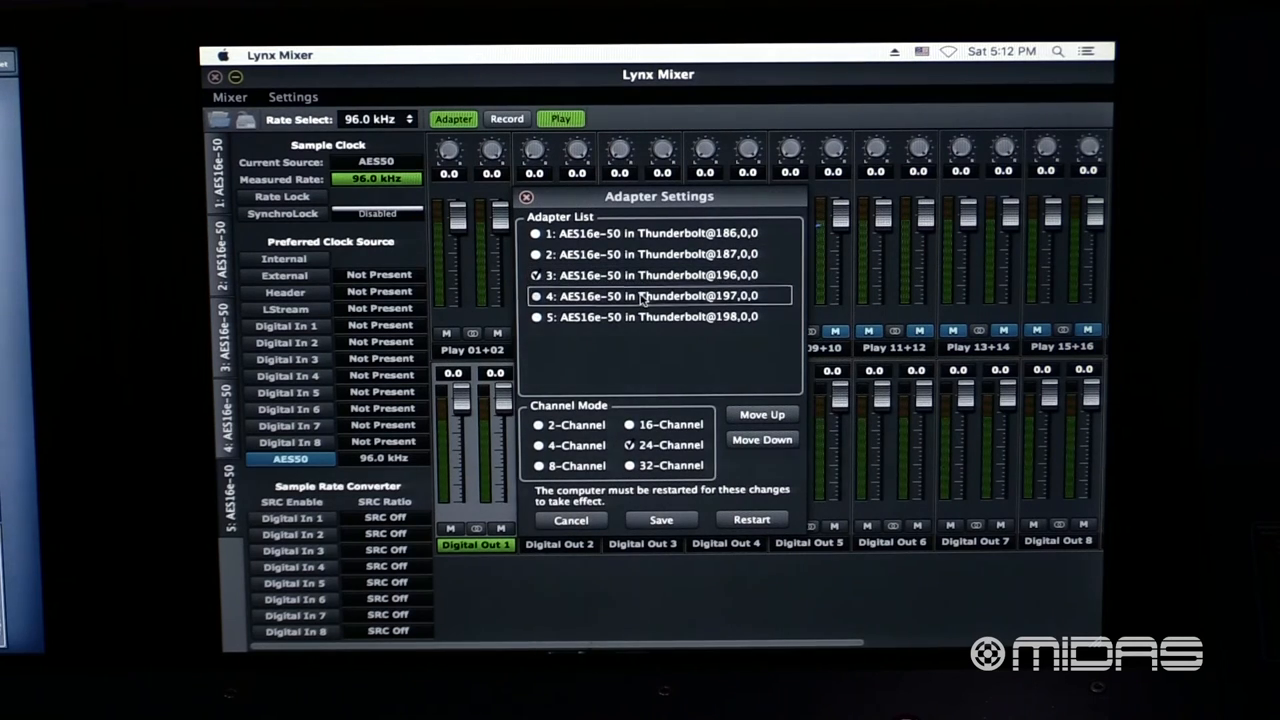
pyautogui.click(650, 316)
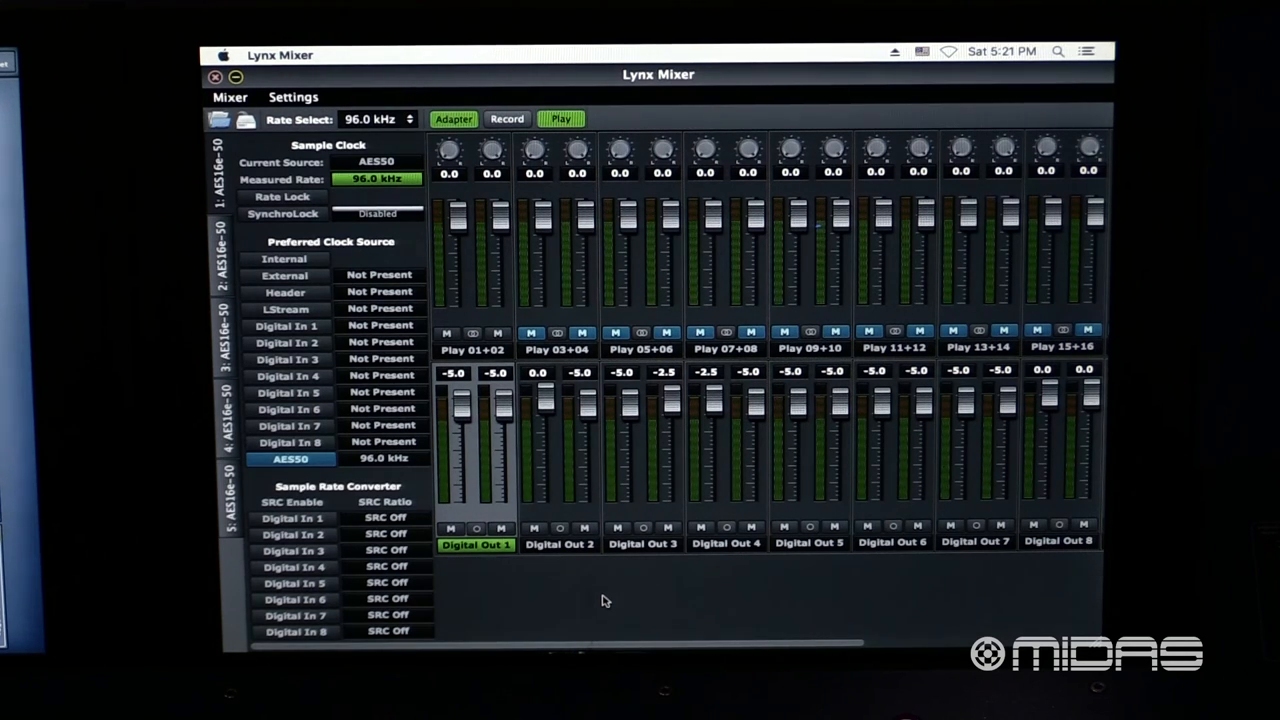
pyautogui.moveTo(537, 388)
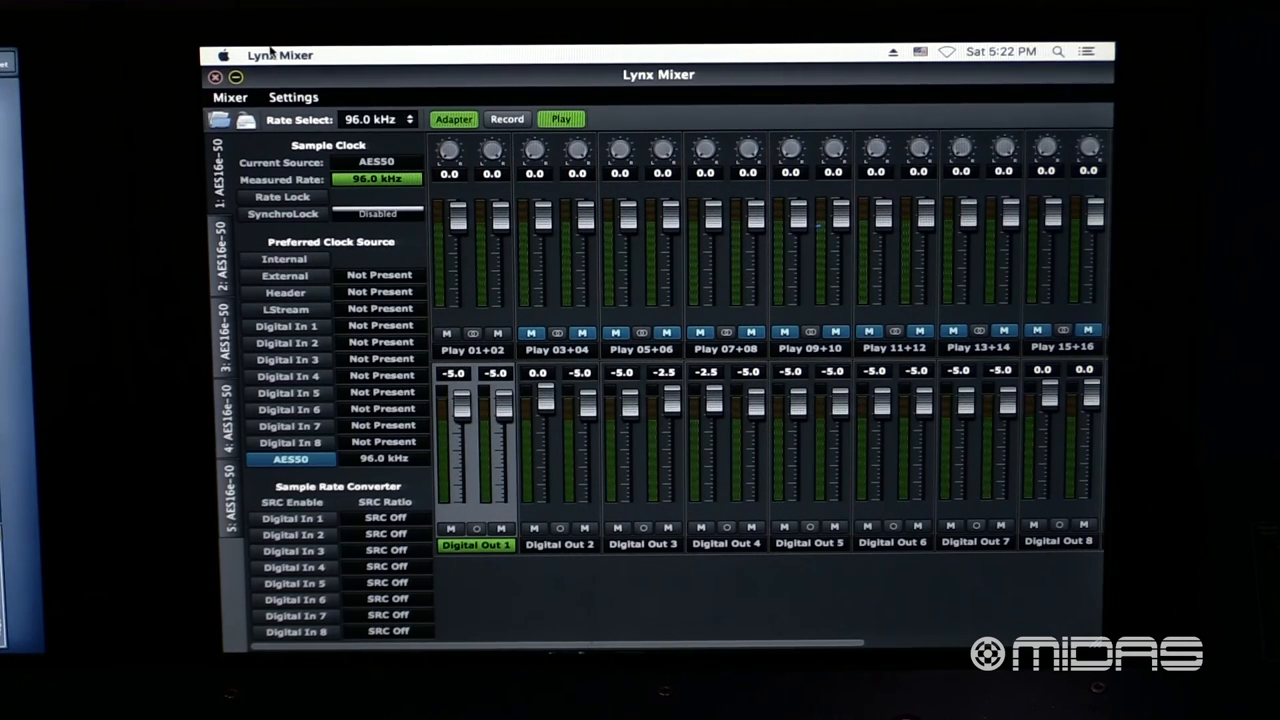
# Step: Quit Lynx Mixer from its application menu, returning to the Finder desktop
pyautogui.click(280, 55)
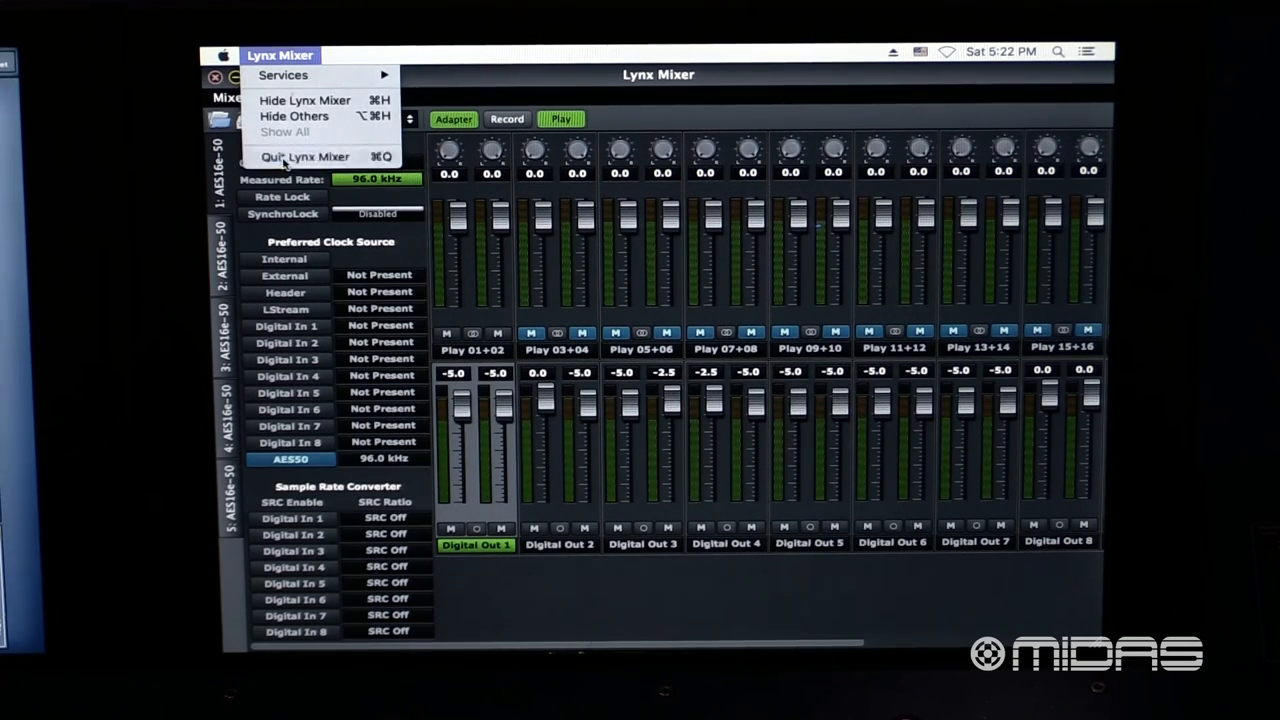
pyautogui.click(305, 156)
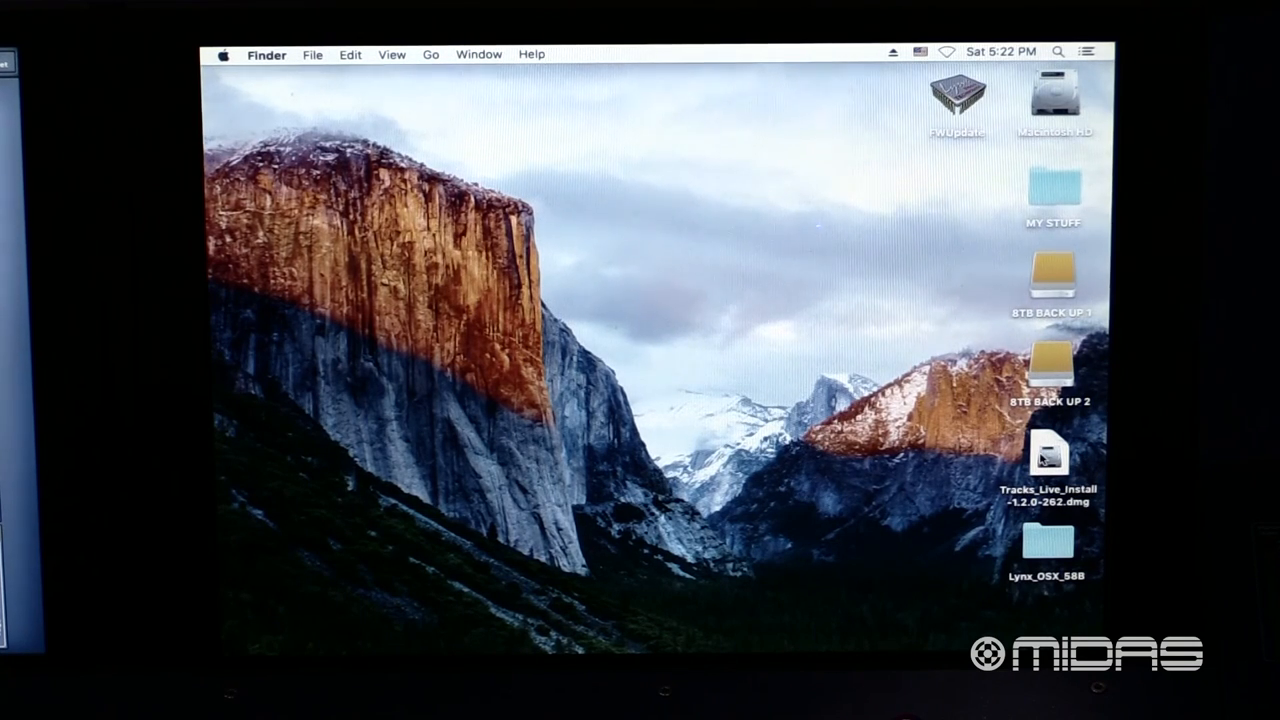
# Step: Mount the Tracks_Live_Install dmg, copy Tracks Live 1.2 to Applications, and launch it
pyautogui.doubleClick(1048, 455)
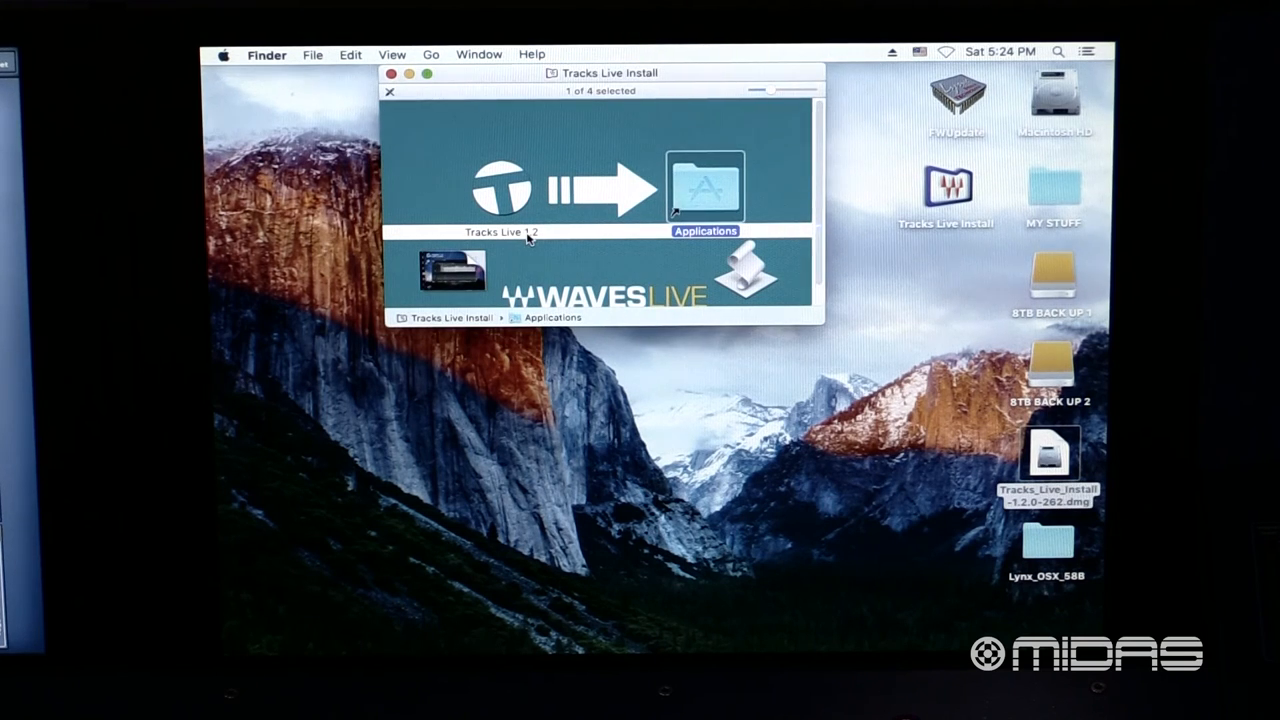
pyautogui.moveTo(500, 180); pyautogui.dragTo(610, 180)
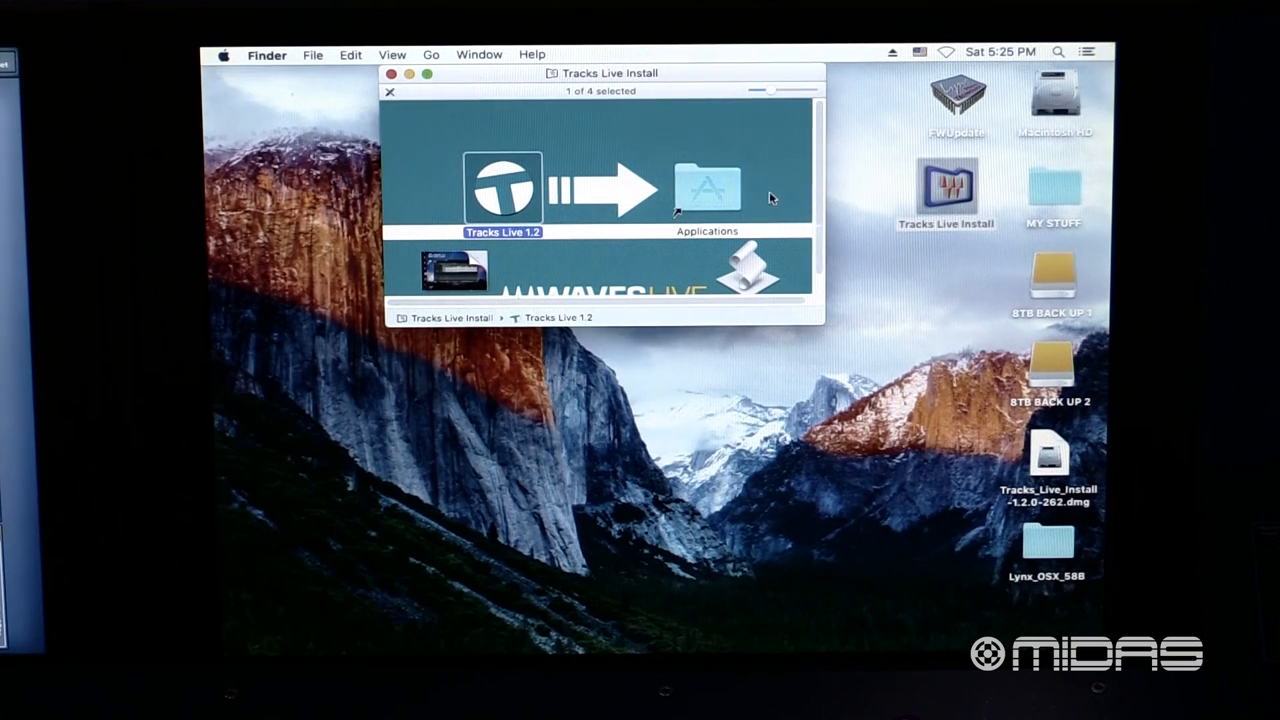
pyautogui.doubleClick(706, 185)
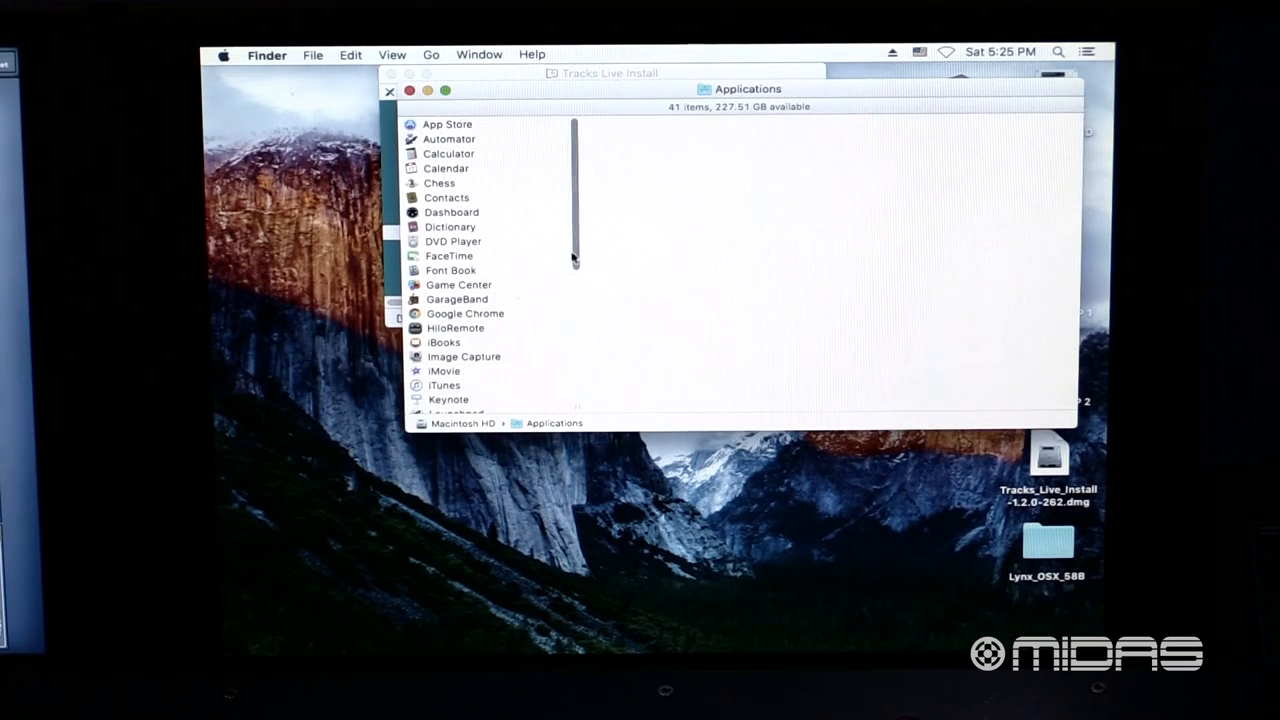
pyautogui.scroll(-3)
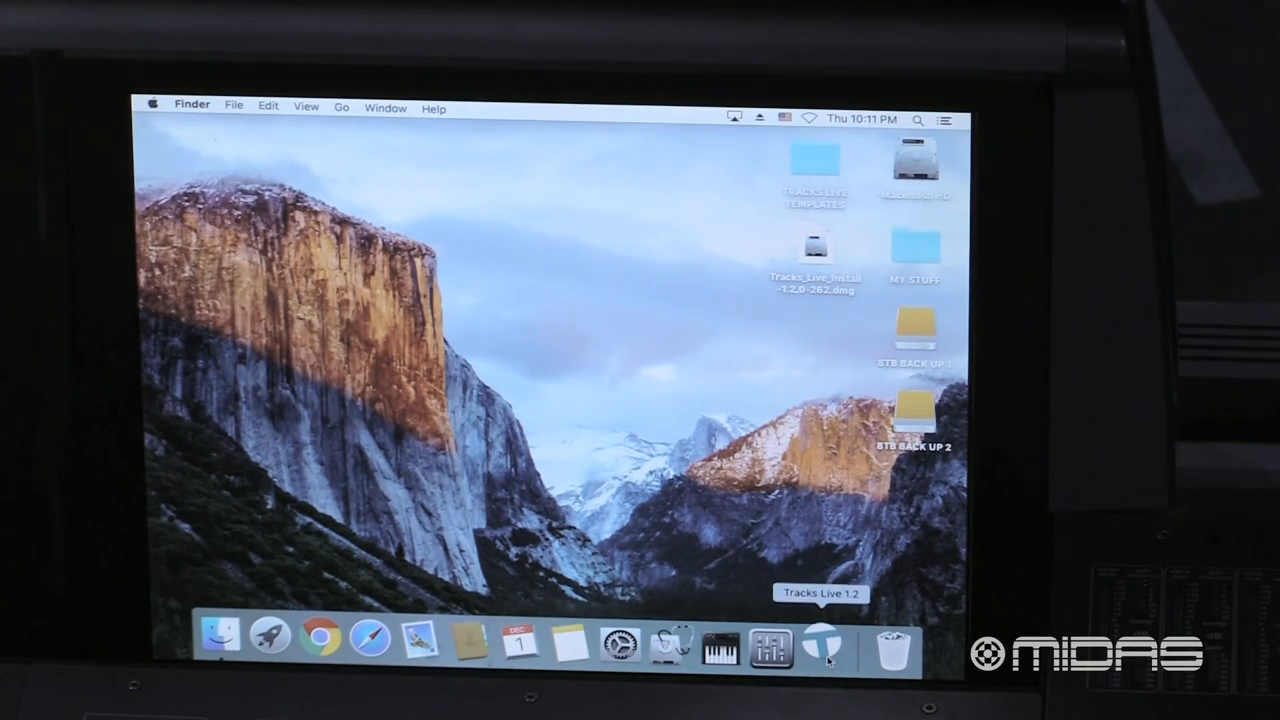
pyautogui.click(822, 645)
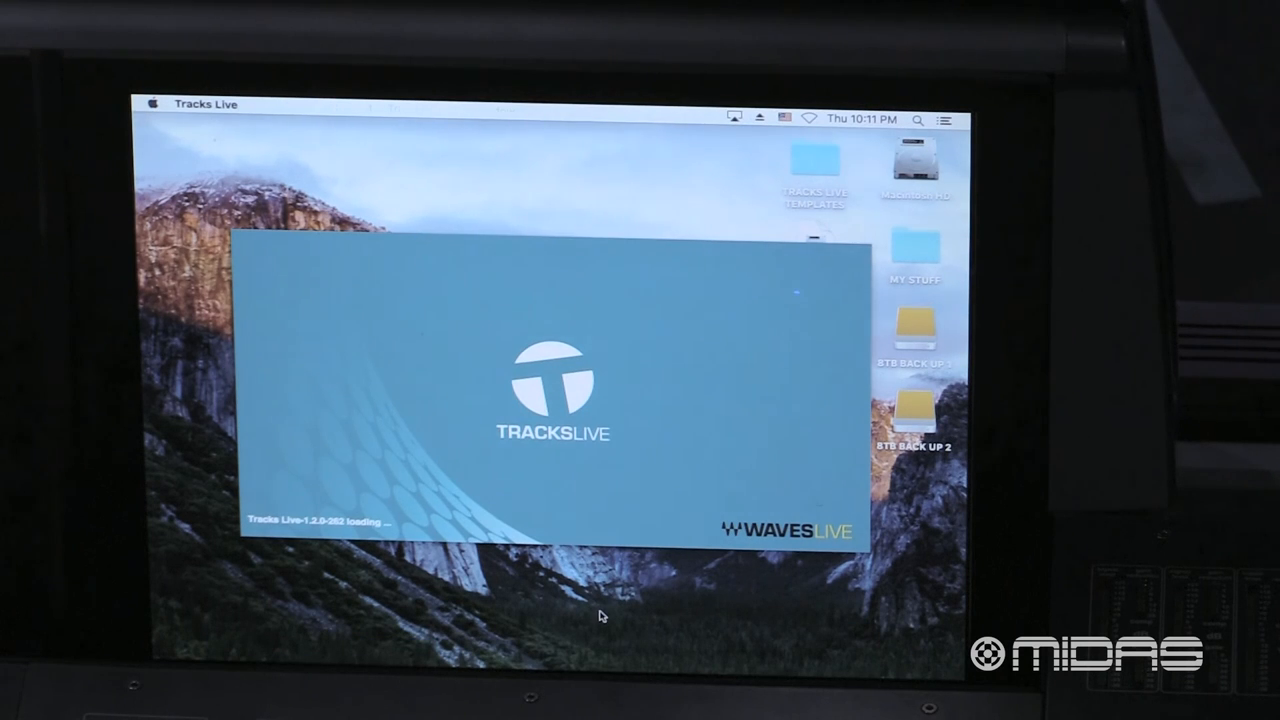